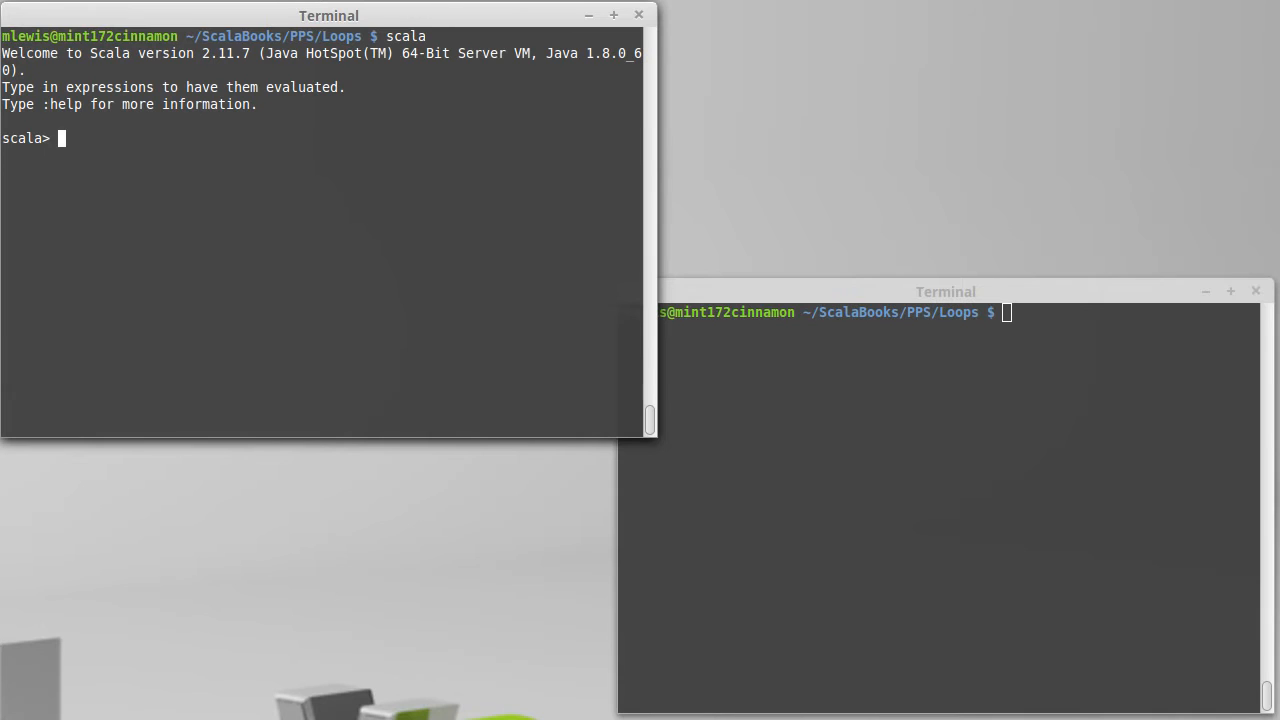
Step: Evaluate 1 to 10, 1 until 10, and Array(1,2,3,4,5).indices in the REPL
{"action": "type", "text": "1 to 10"}
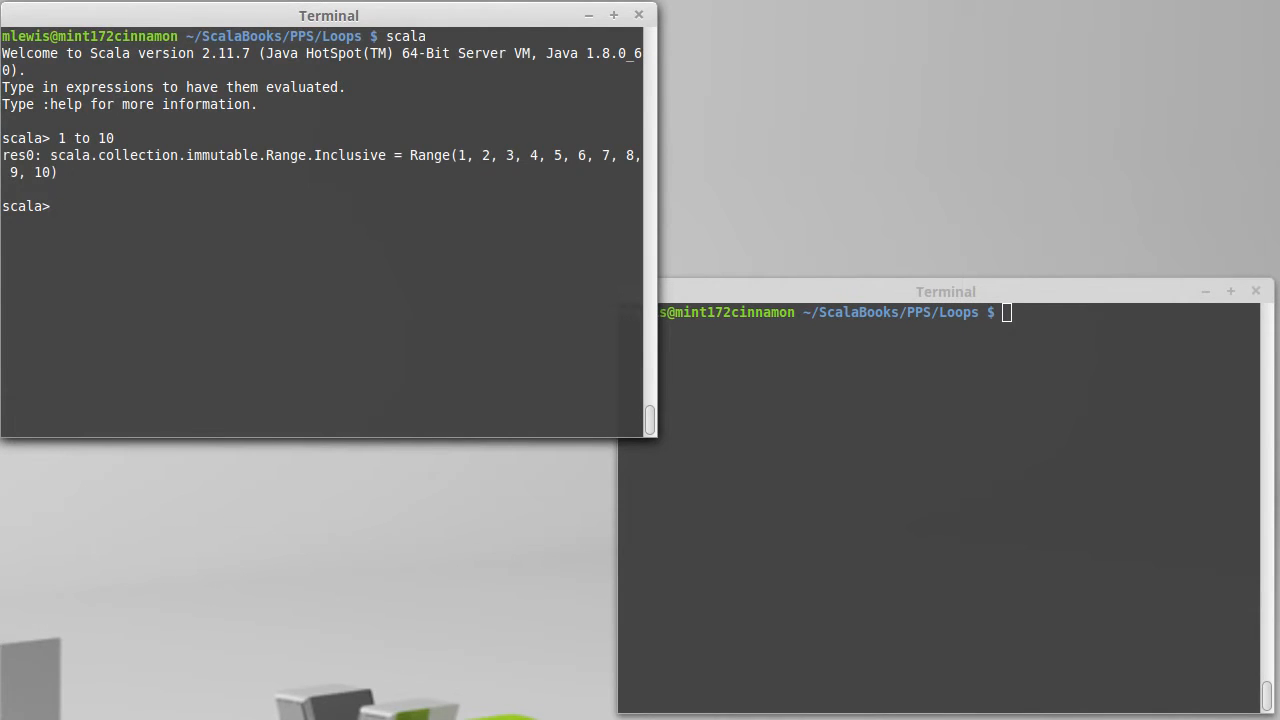
{"action": "mouse_move", "coordinate": [460, 155]}
{"action": "type", "text": "1 until 10"}
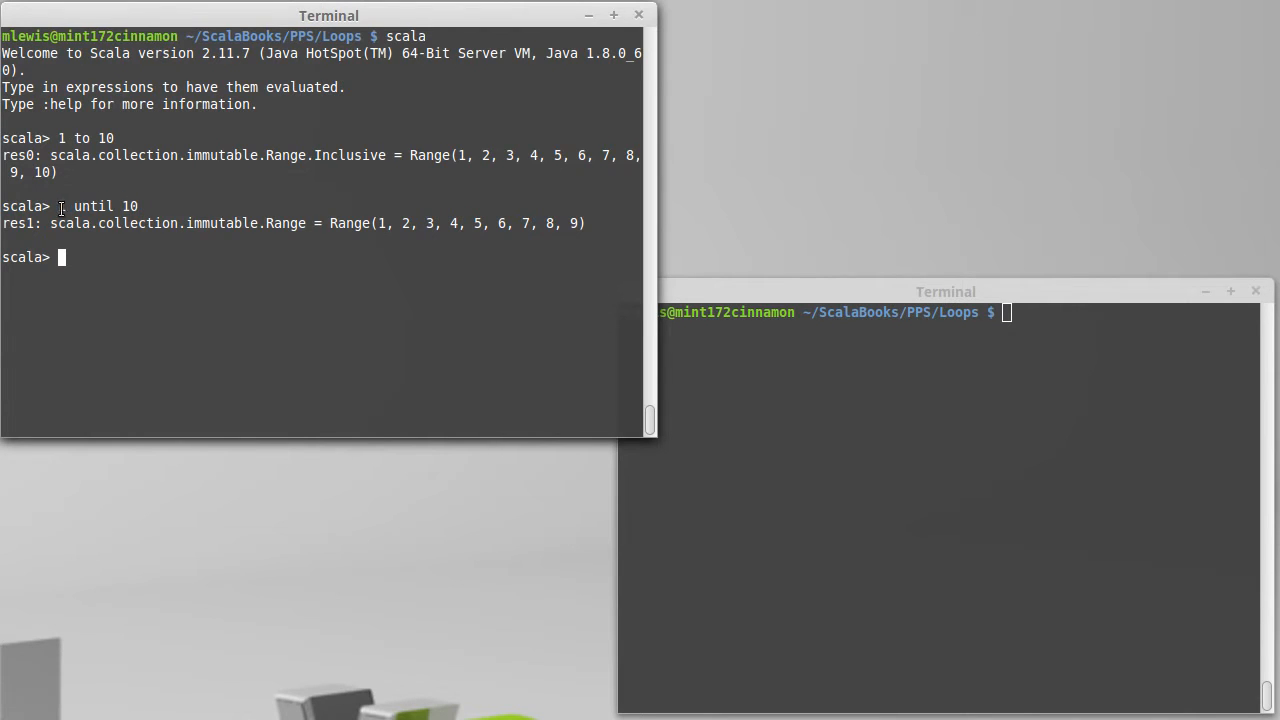
{"action": "type", "text": "1"}
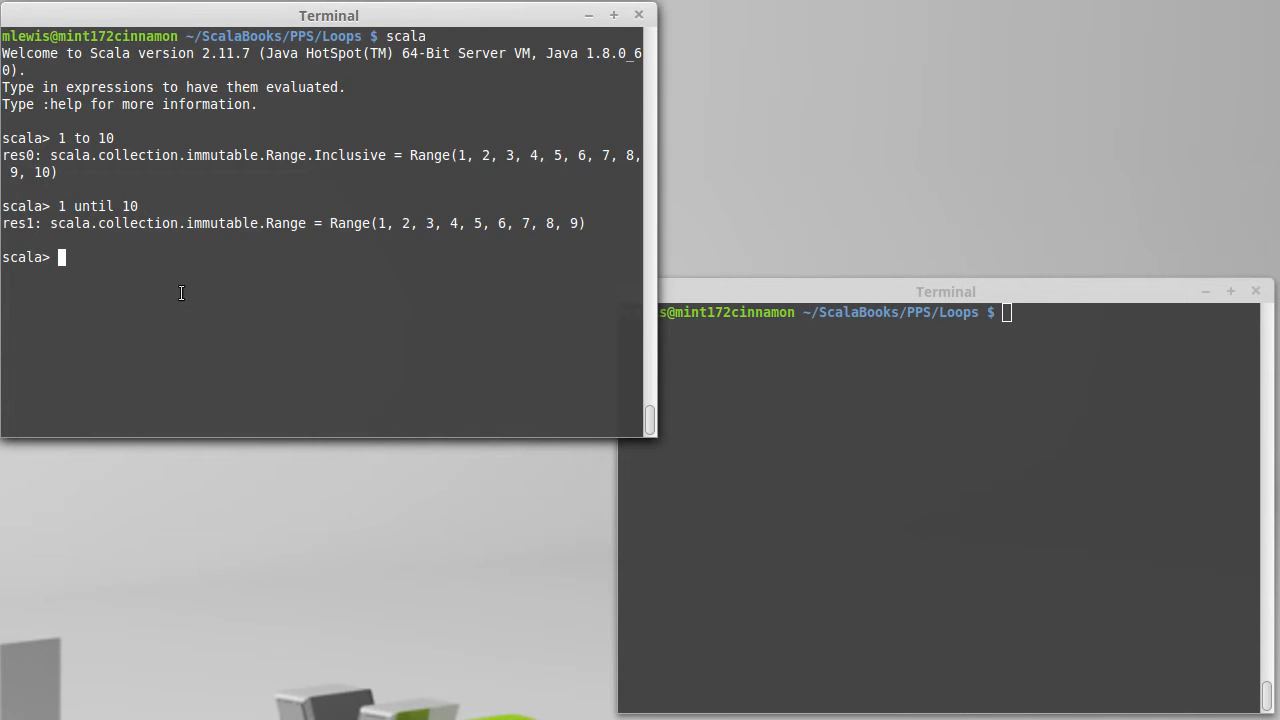
{"action": "type", "text": "Ar"}
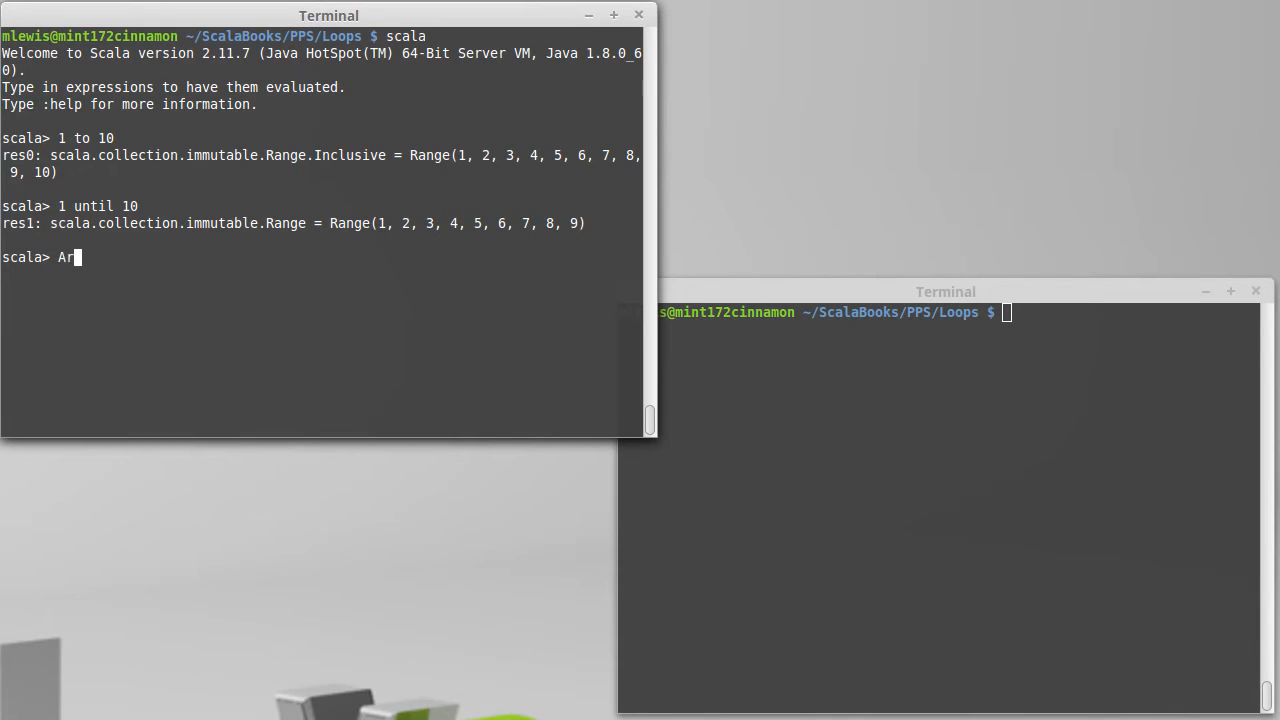
{"action": "type", "text": "ray(1,2"}
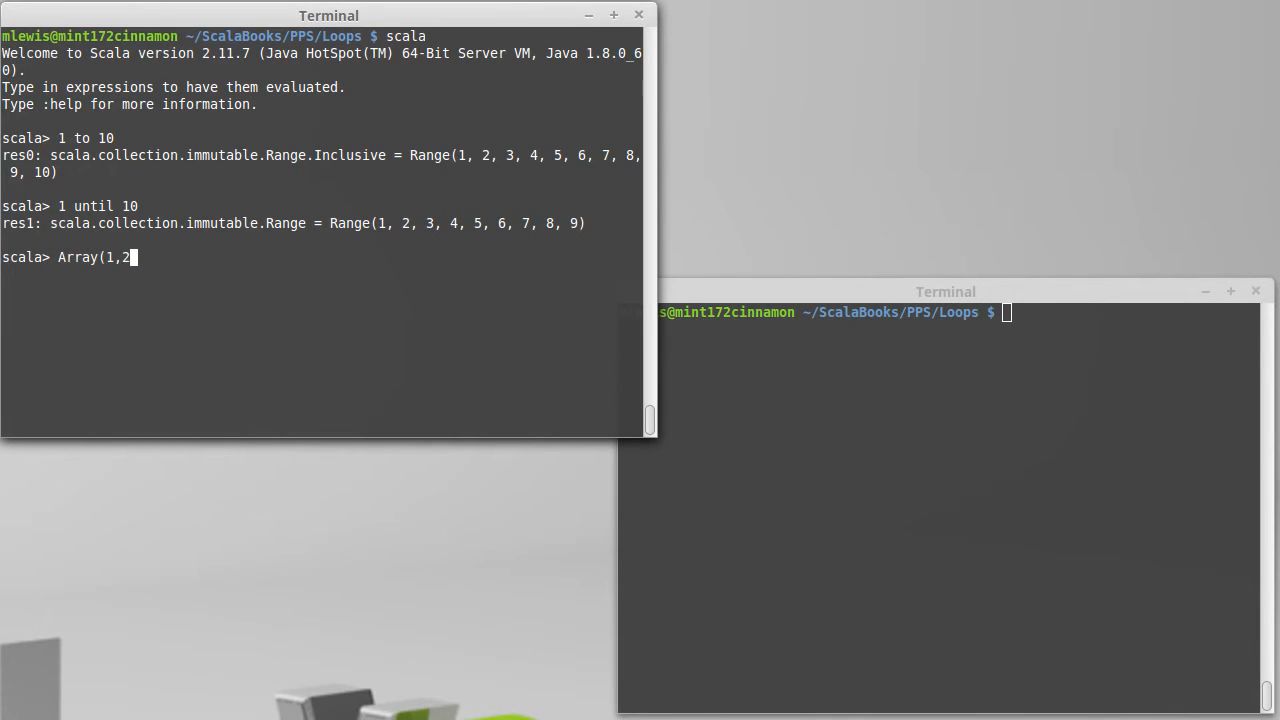
{"action": "type", "text": "3,4,5)."}
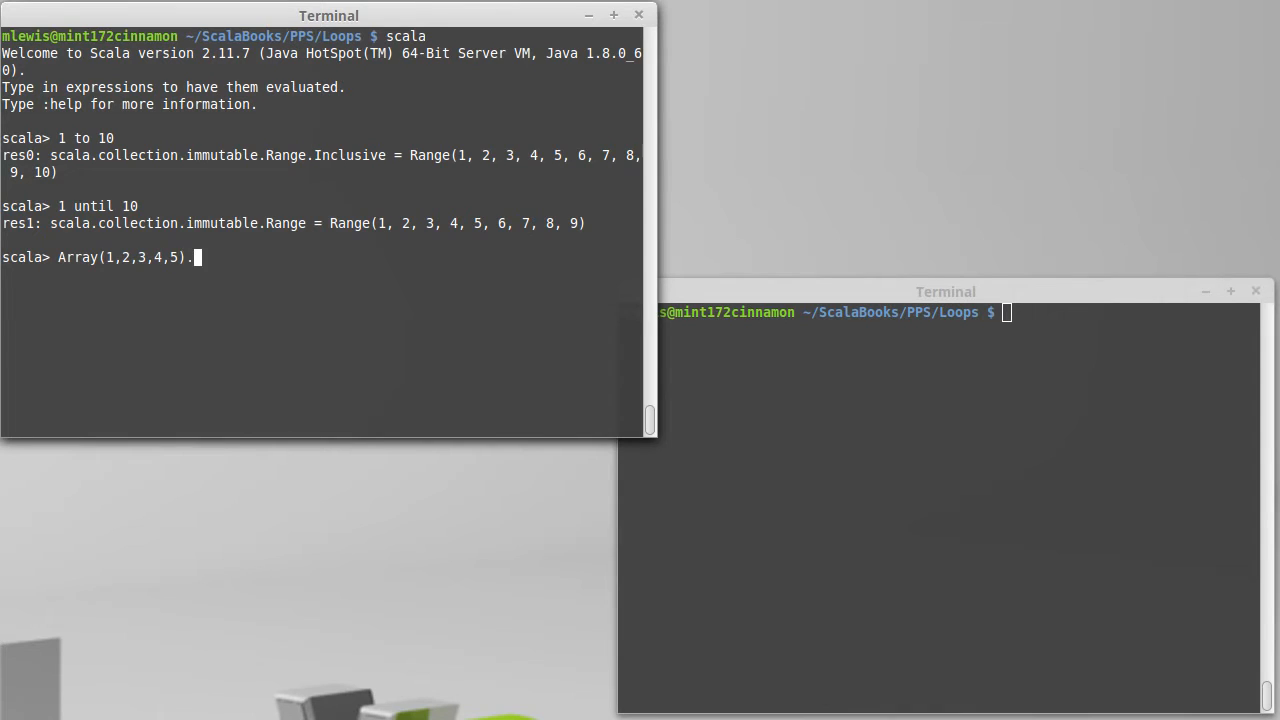
{"action": "type", "text": "indices"}
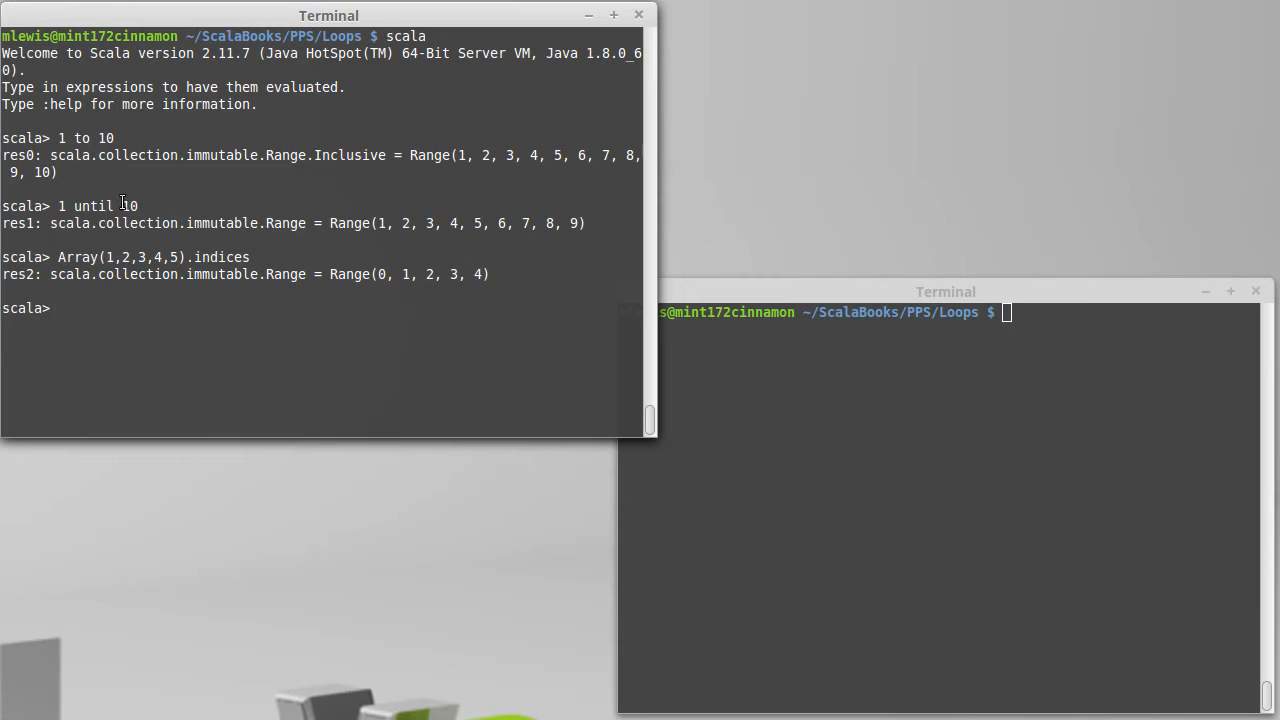
{"action": "mouse_move", "coordinate": [268, 337]}
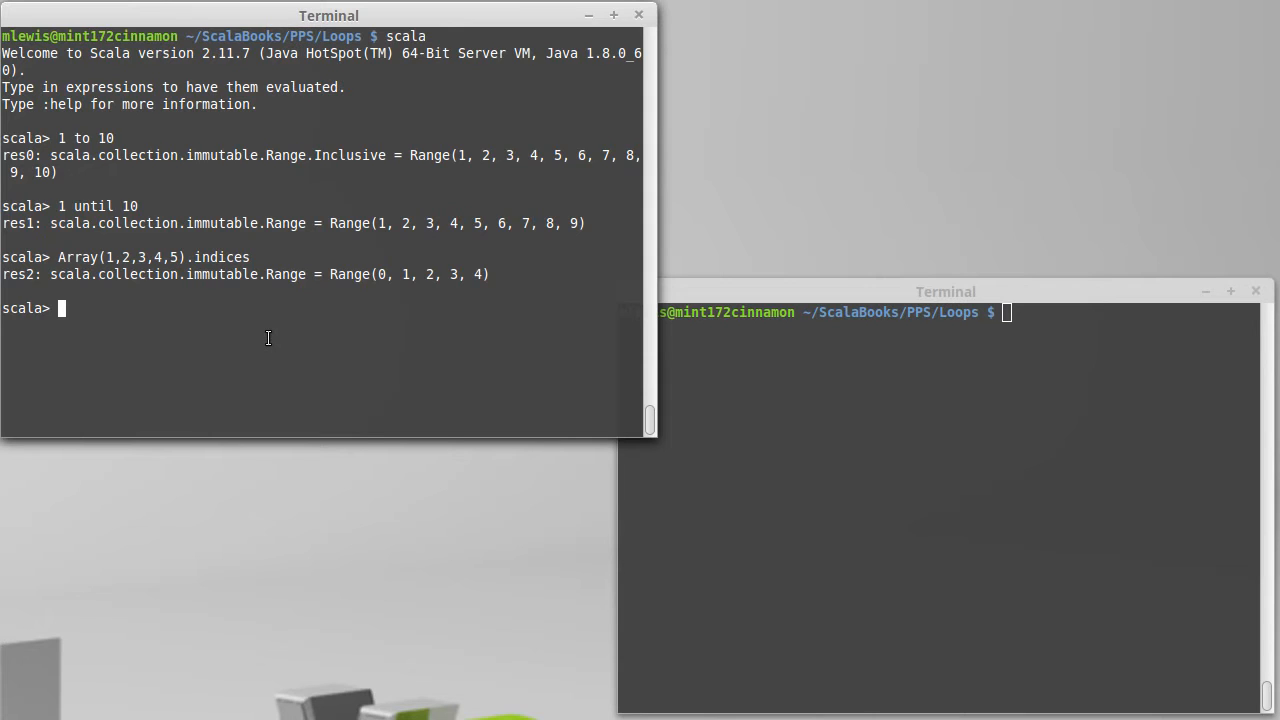
Step: Evaluate 'a' to 'z', 1L to 10L, and 1.0 to 2.0 in the REPL
{"action": "type", "text": "'a'"}
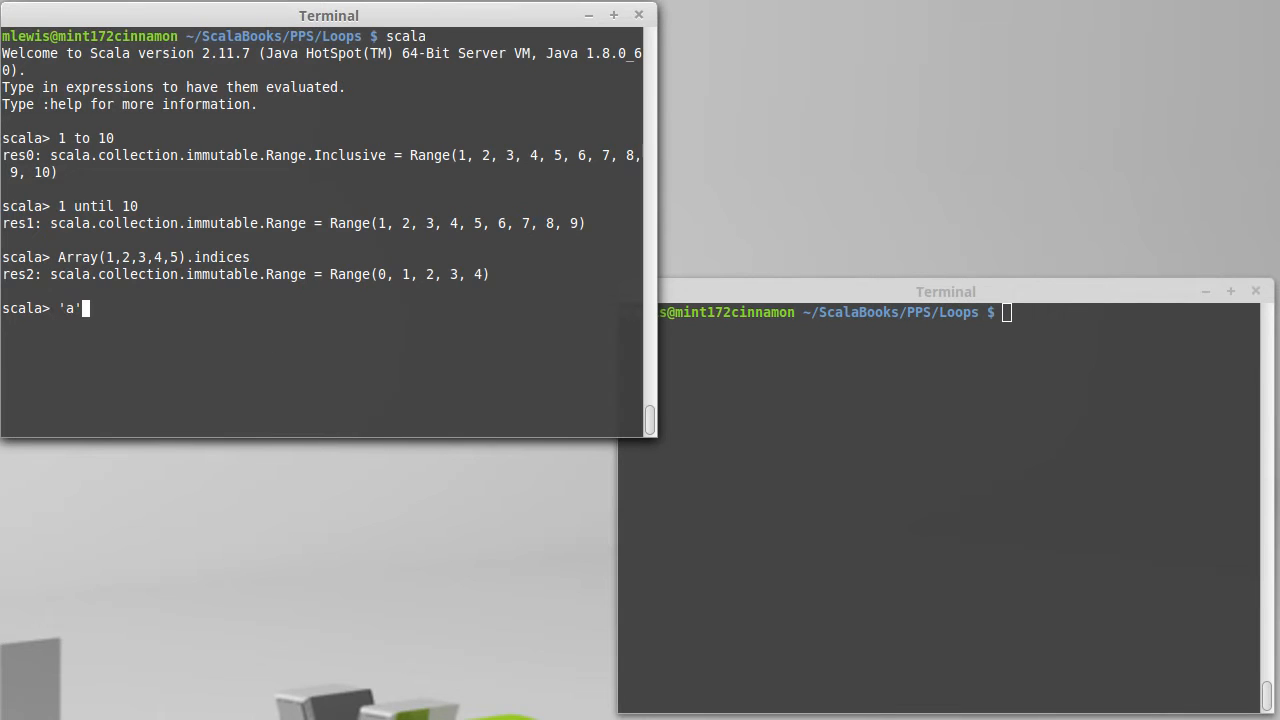
{"action": "type", "text": "to 'z'"}
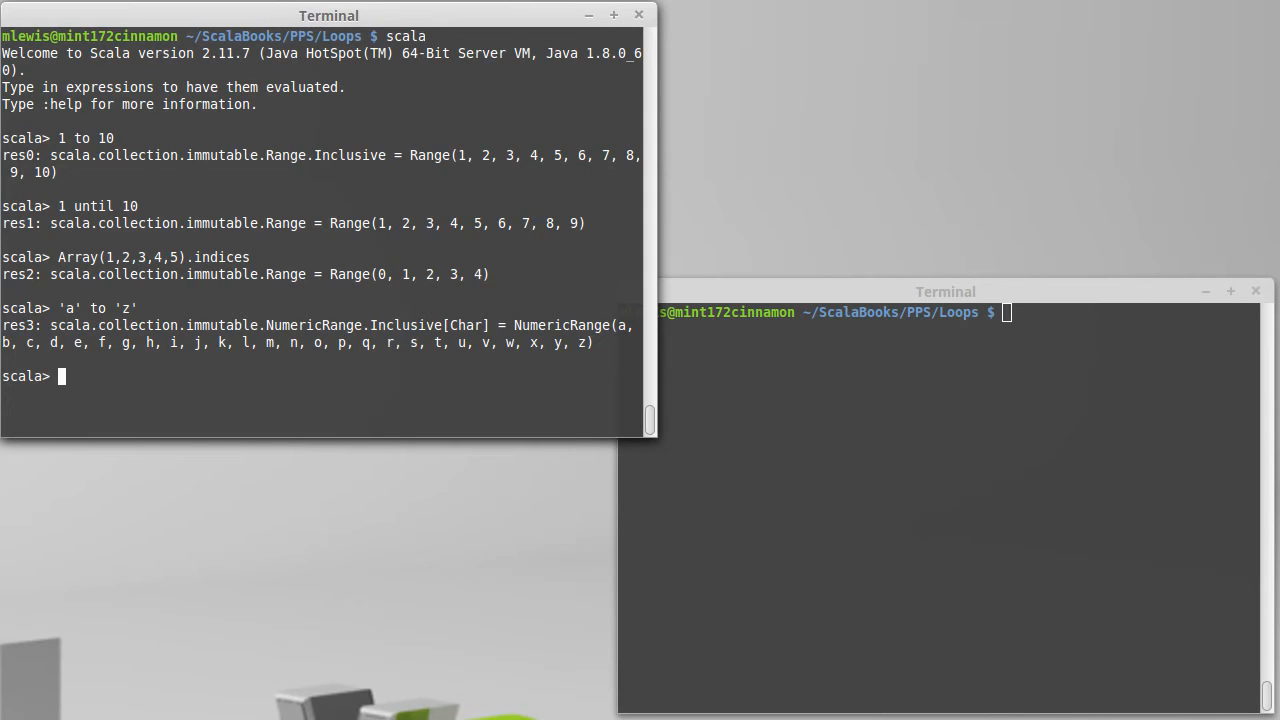
{"action": "type", "text": "1"}
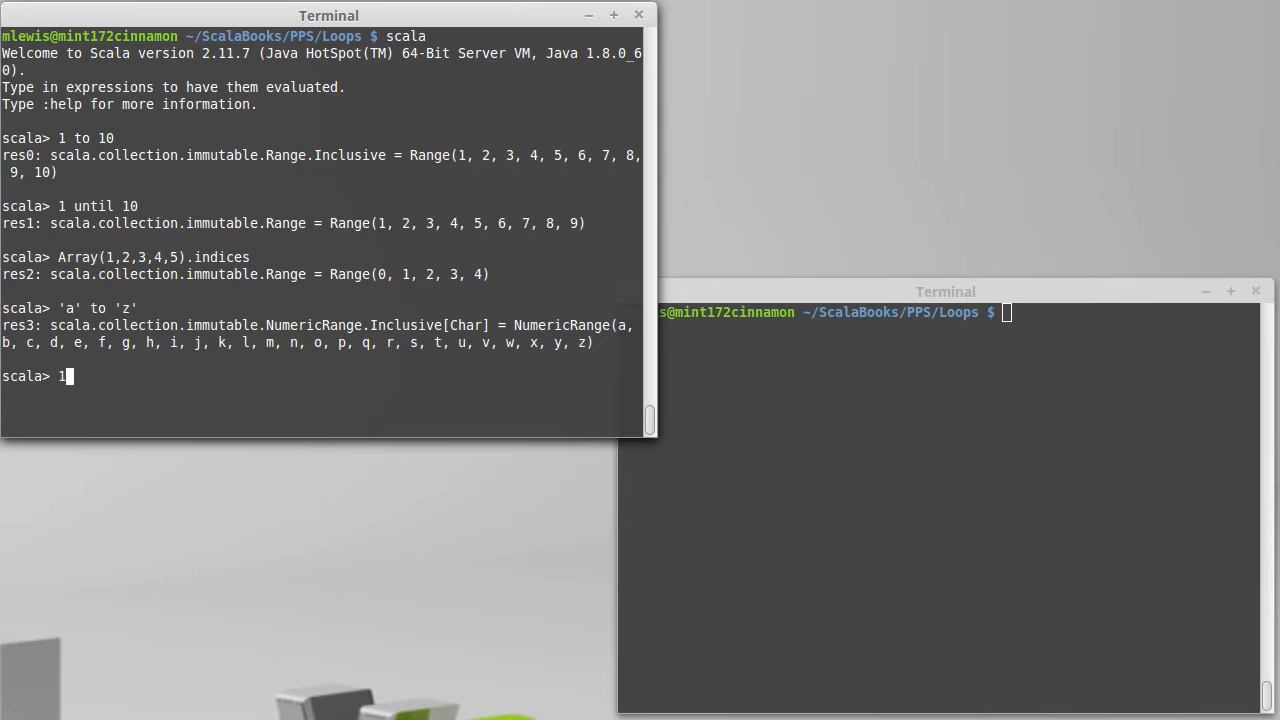
{"action": "type", "text": "L to 10L"}
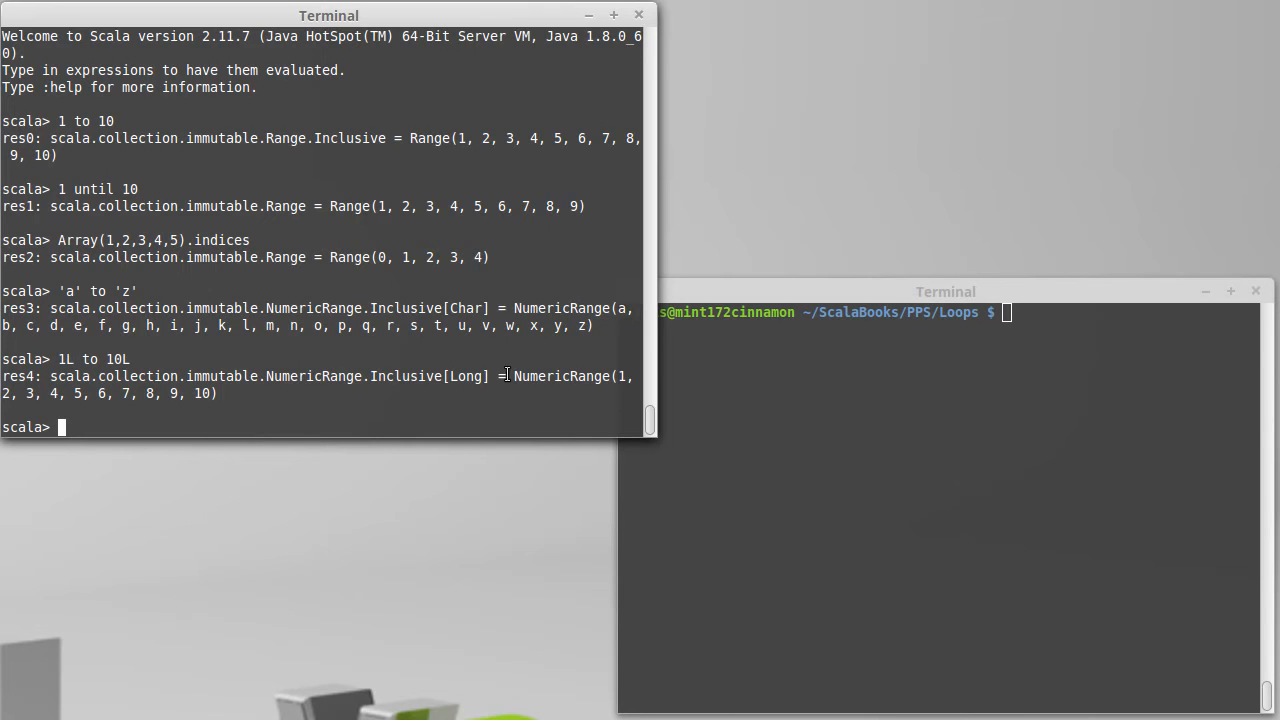
{"action": "mouse_move", "coordinate": [285, 301]}
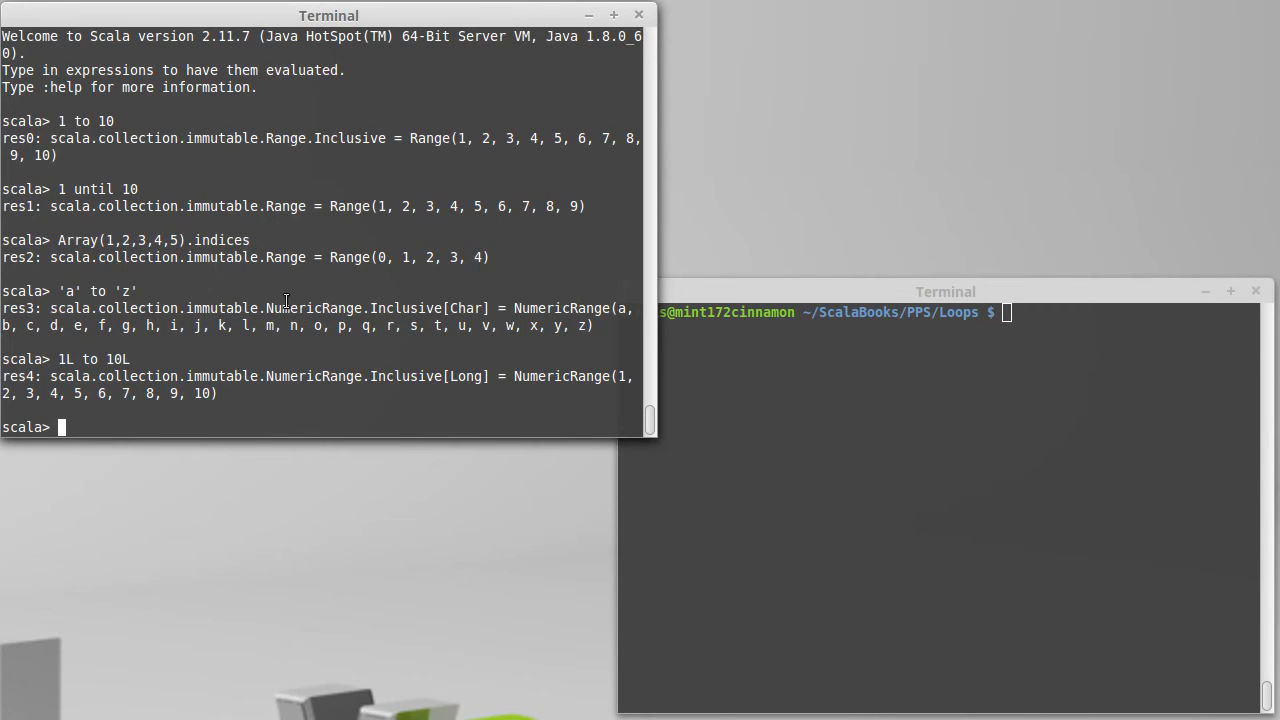
{"action": "mouse_move", "coordinate": [298, 288]}
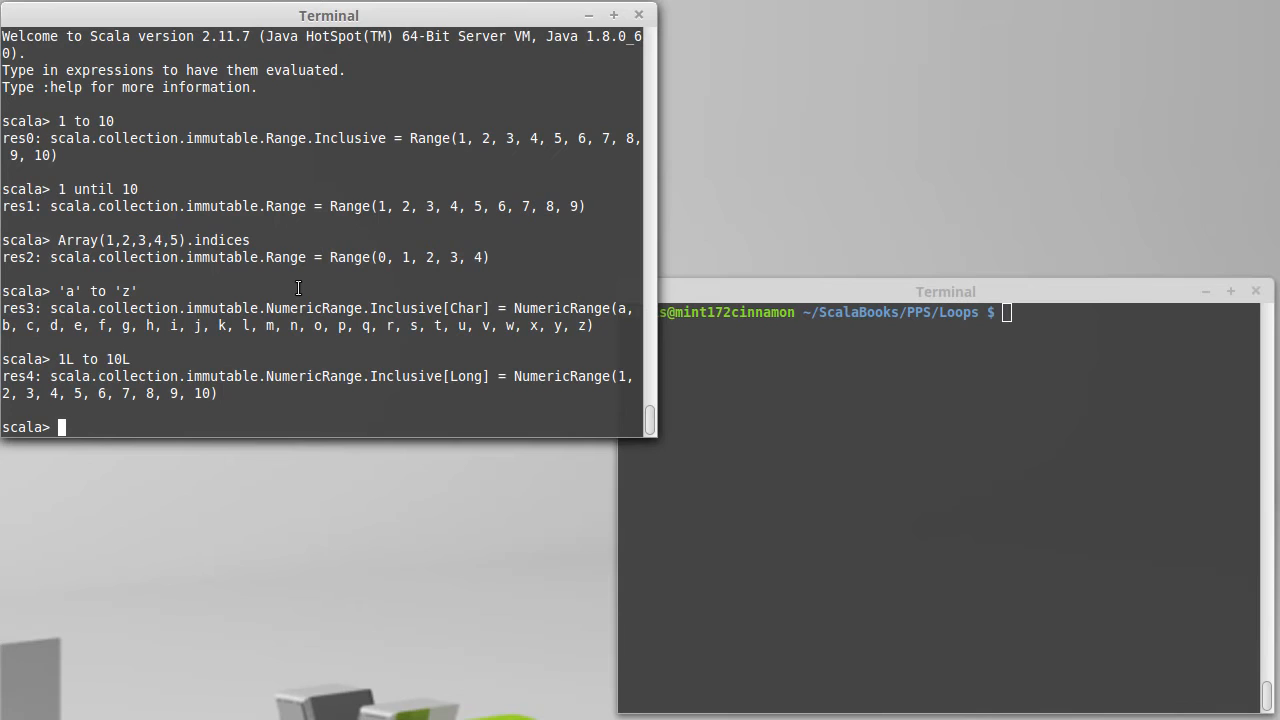
{"action": "type", "text": "1.0 to 2.0"}
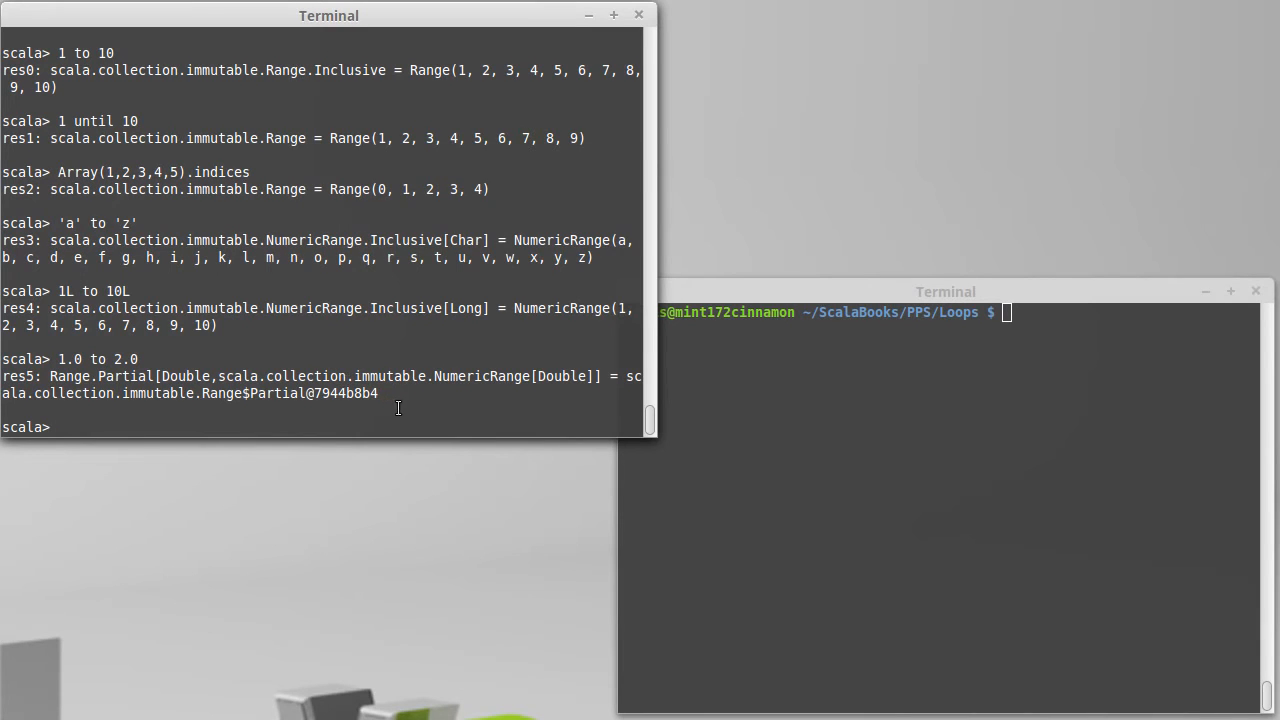
{"action": "type", "text": "1.0 to 2.0 by"}
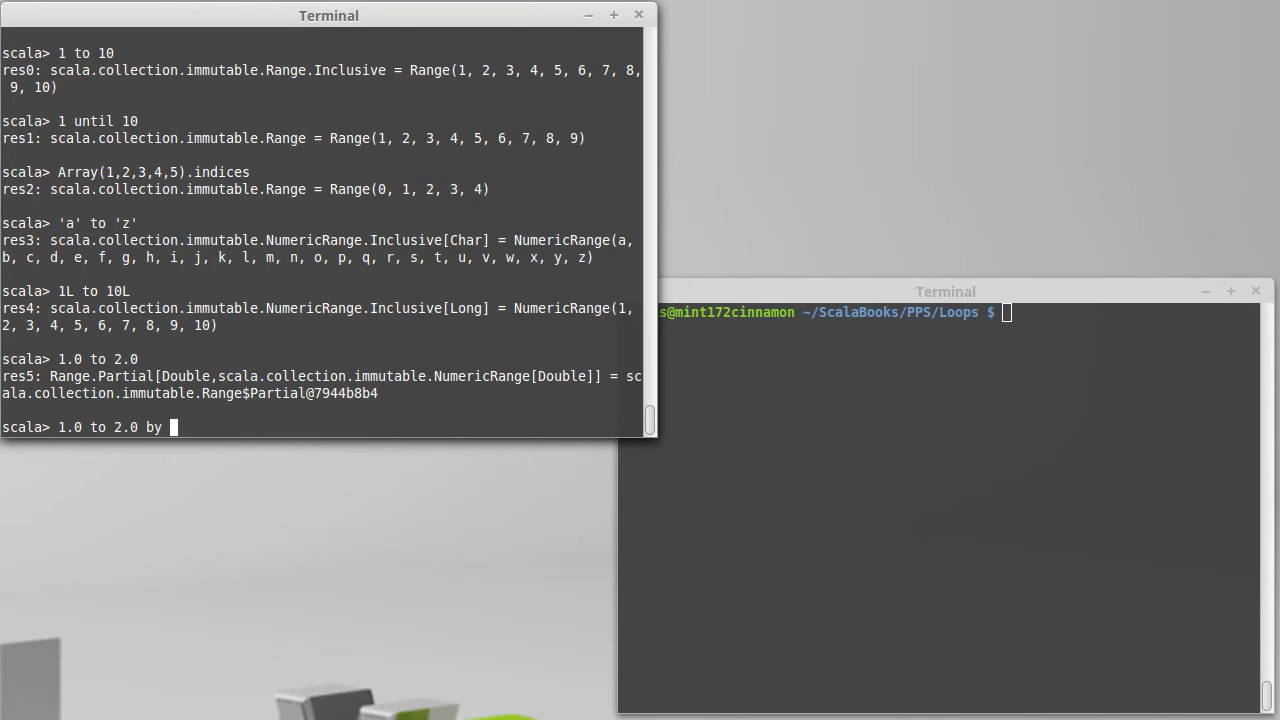
Step: Evaluate 1.0 to 2.0 by 0.1, the empty 10 to 1, and 10 to 1 by -2
{"action": "type", "text": "0.1"}
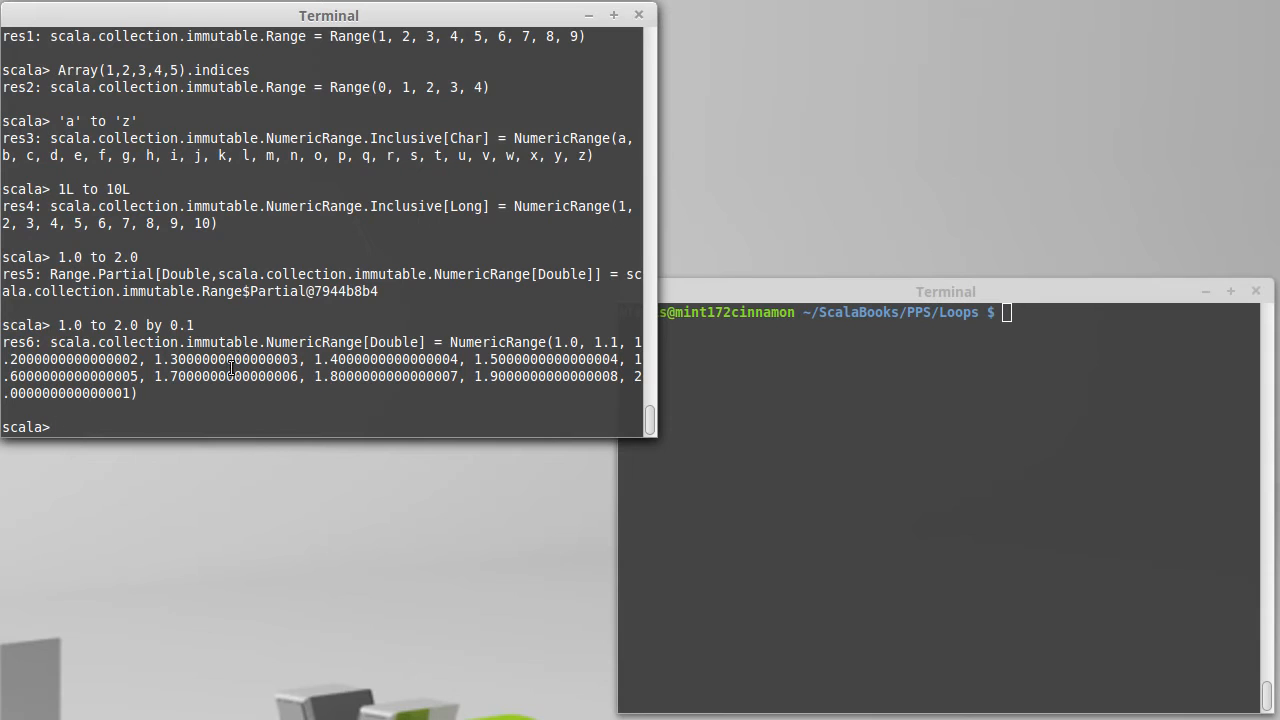
{"action": "type", "text": "10 to"}
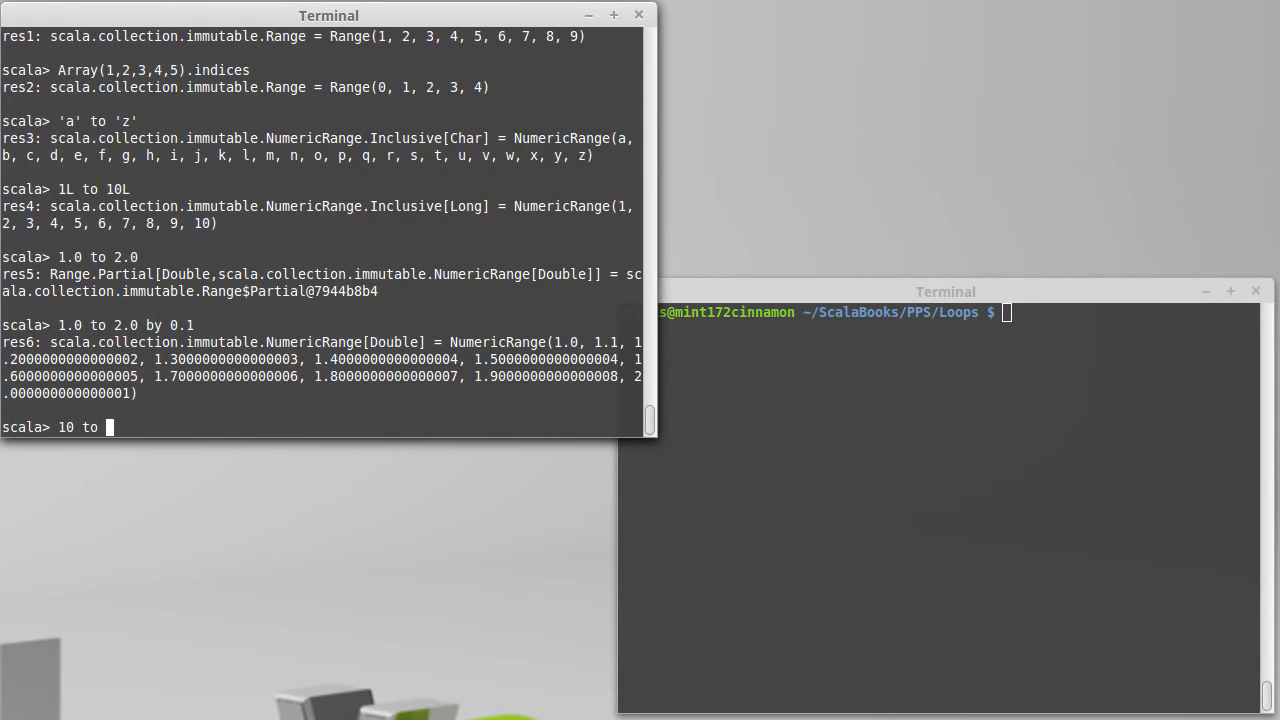
{"action": "type", "text": "1"}
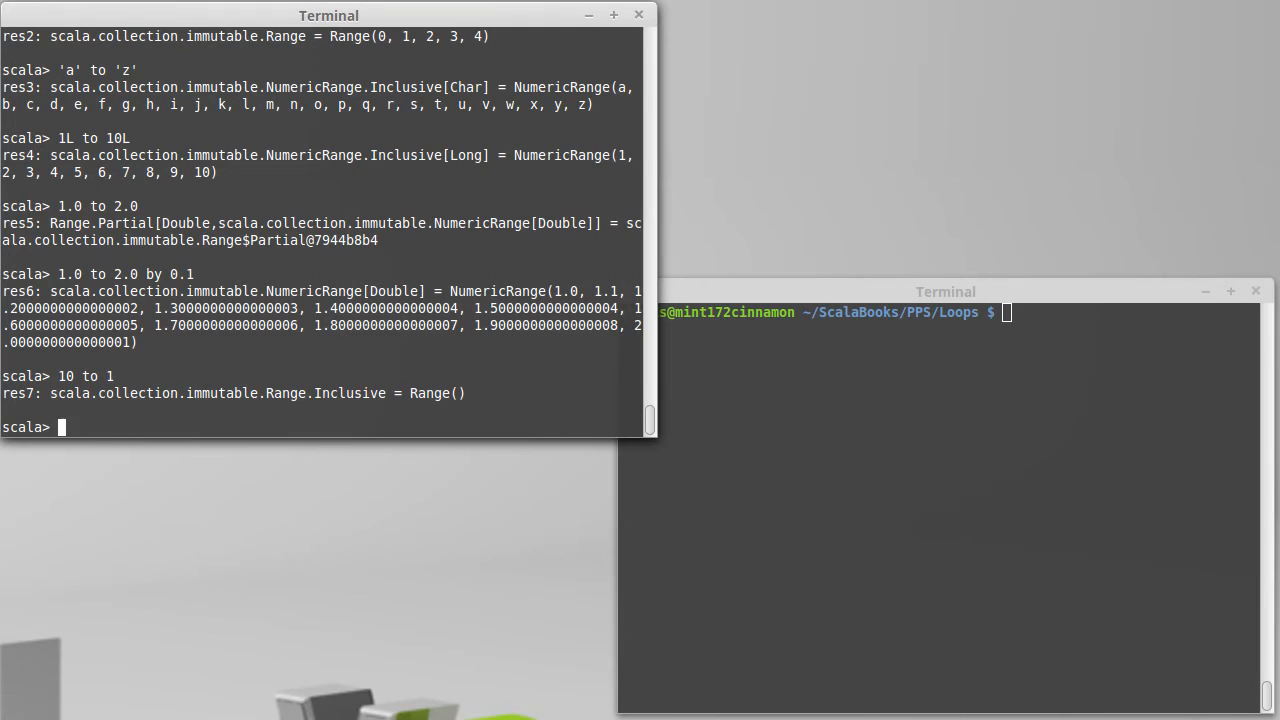
{"action": "type", "text": "10 to 1 by -"}
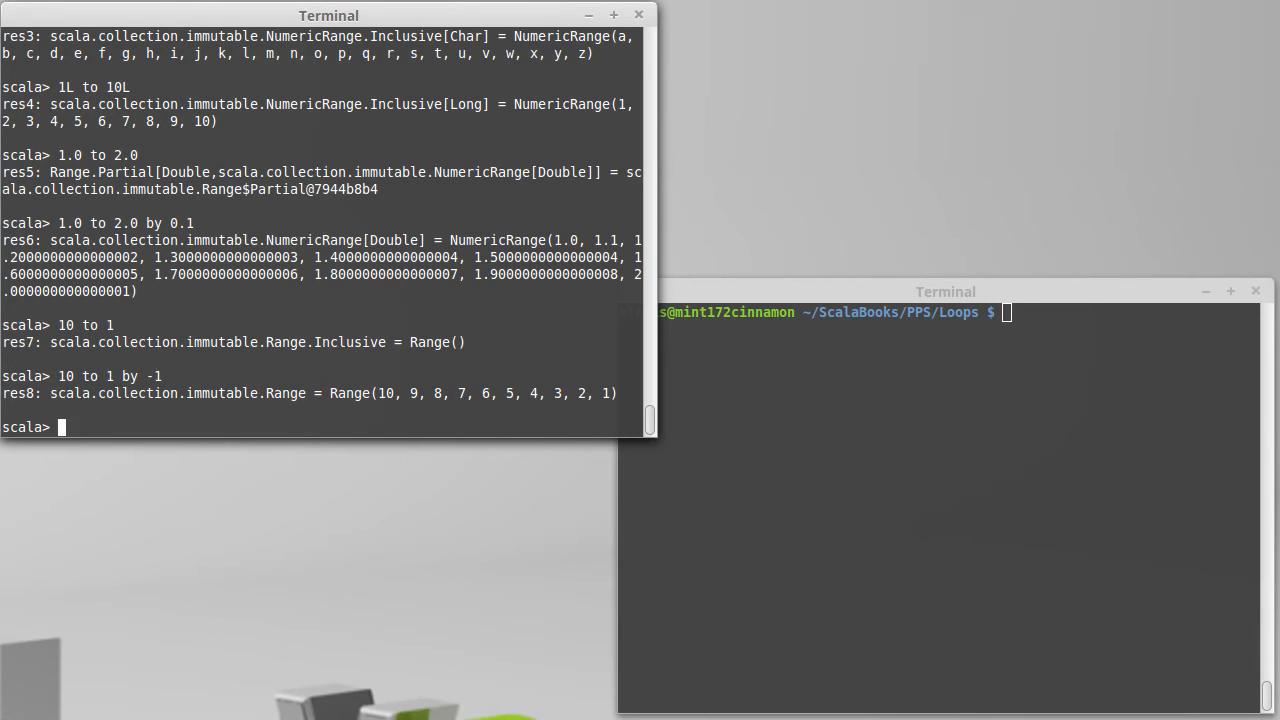
{"action": "type", "text": "10 to 1 by -2"}
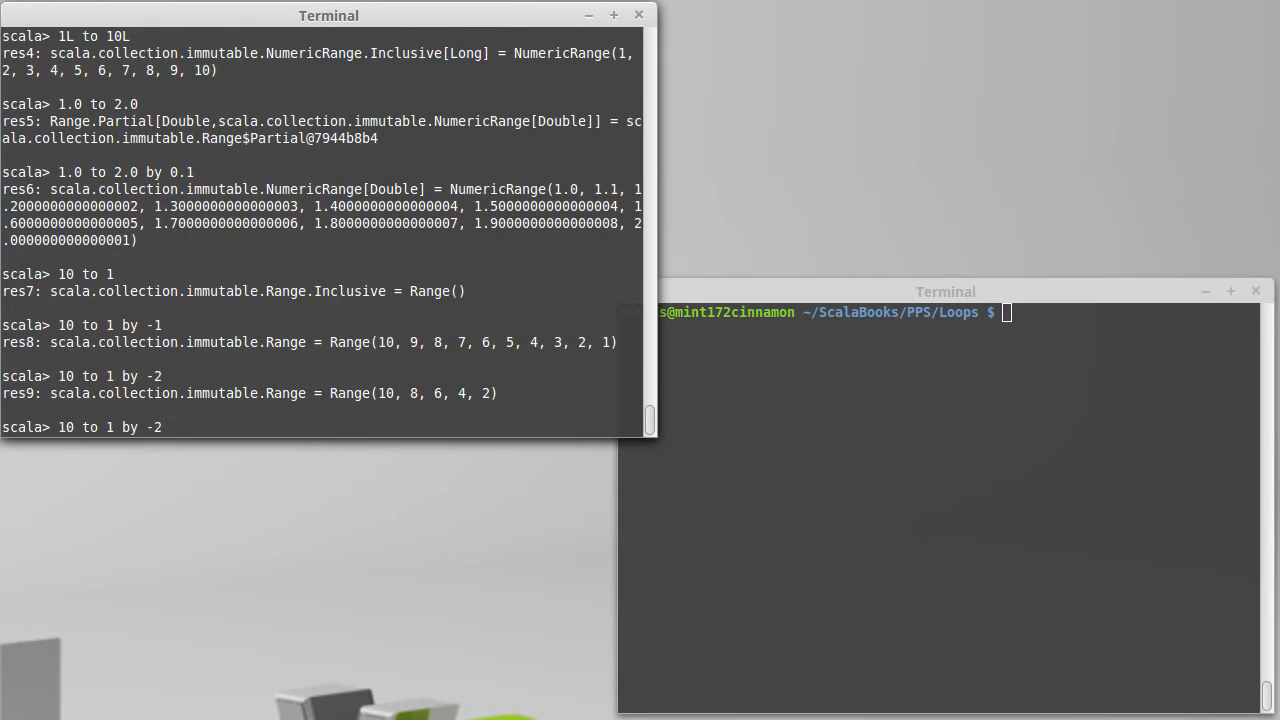
Step: Evaluate 1 to 10 by 2 and 100 to 1 by -7
{"action": "type", "text": "1 to 10"}
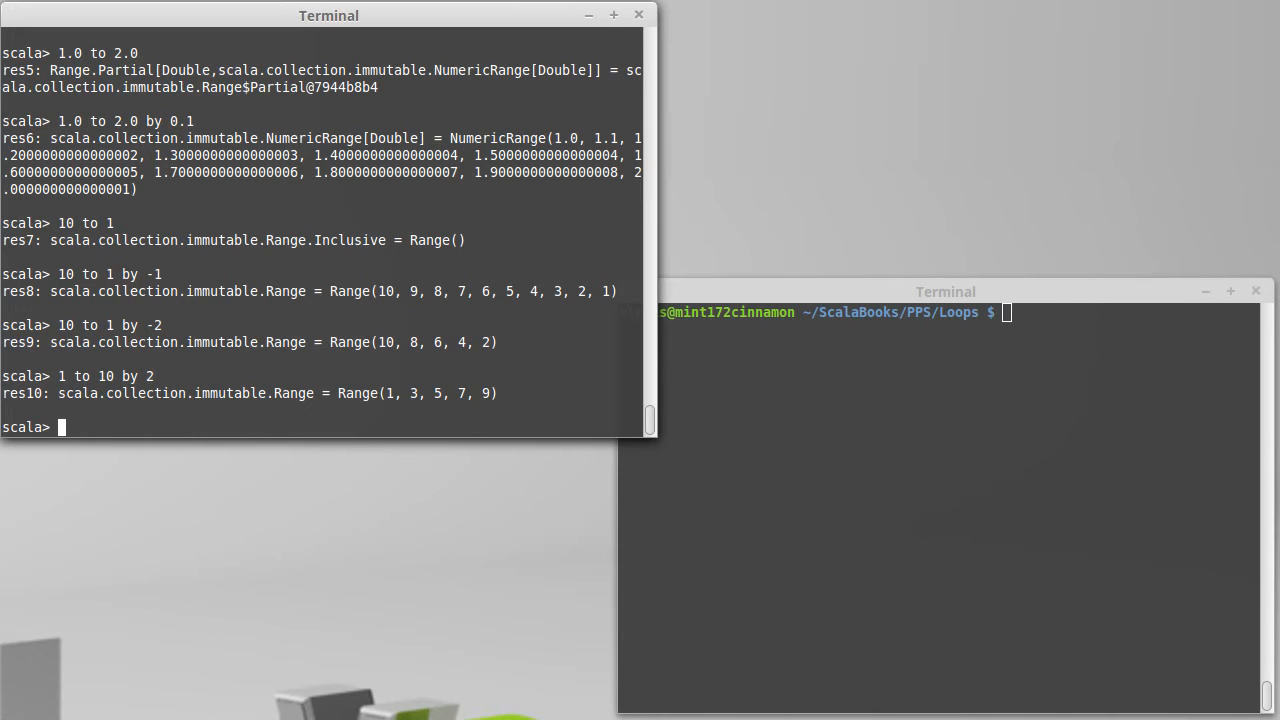
{"action": "type", "text": "100"}
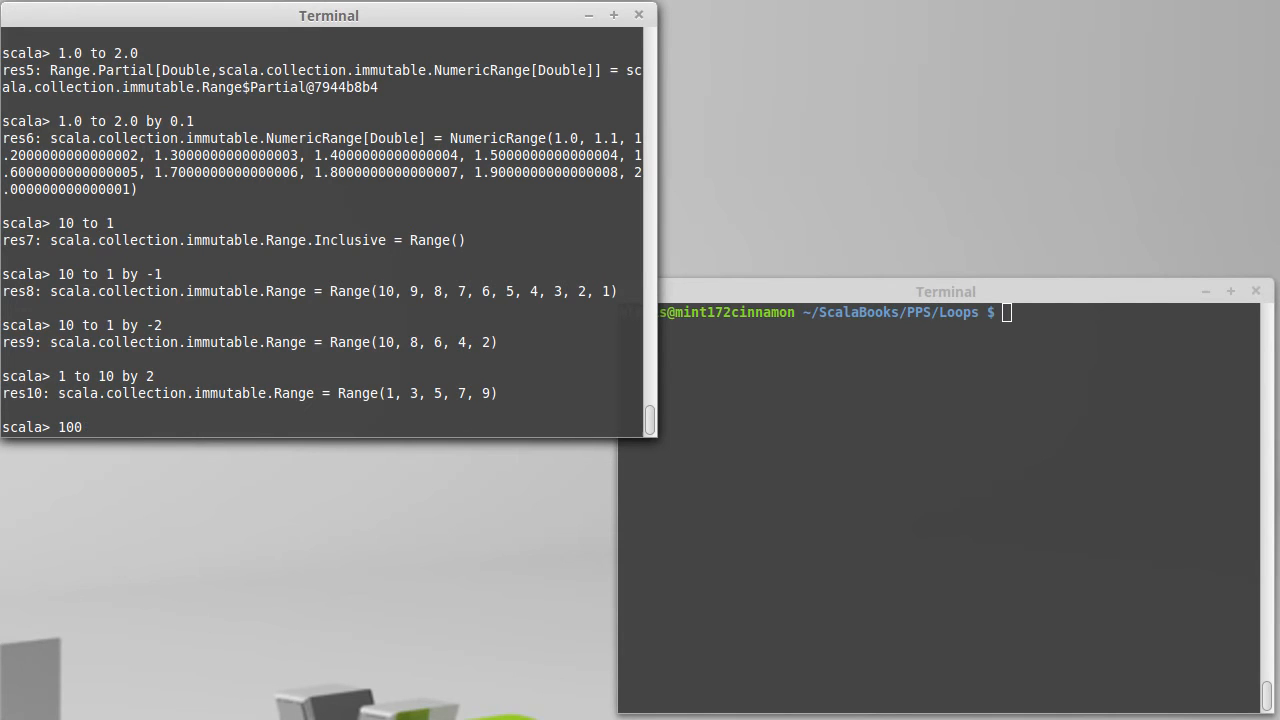
{"action": "type", "text": "to"}
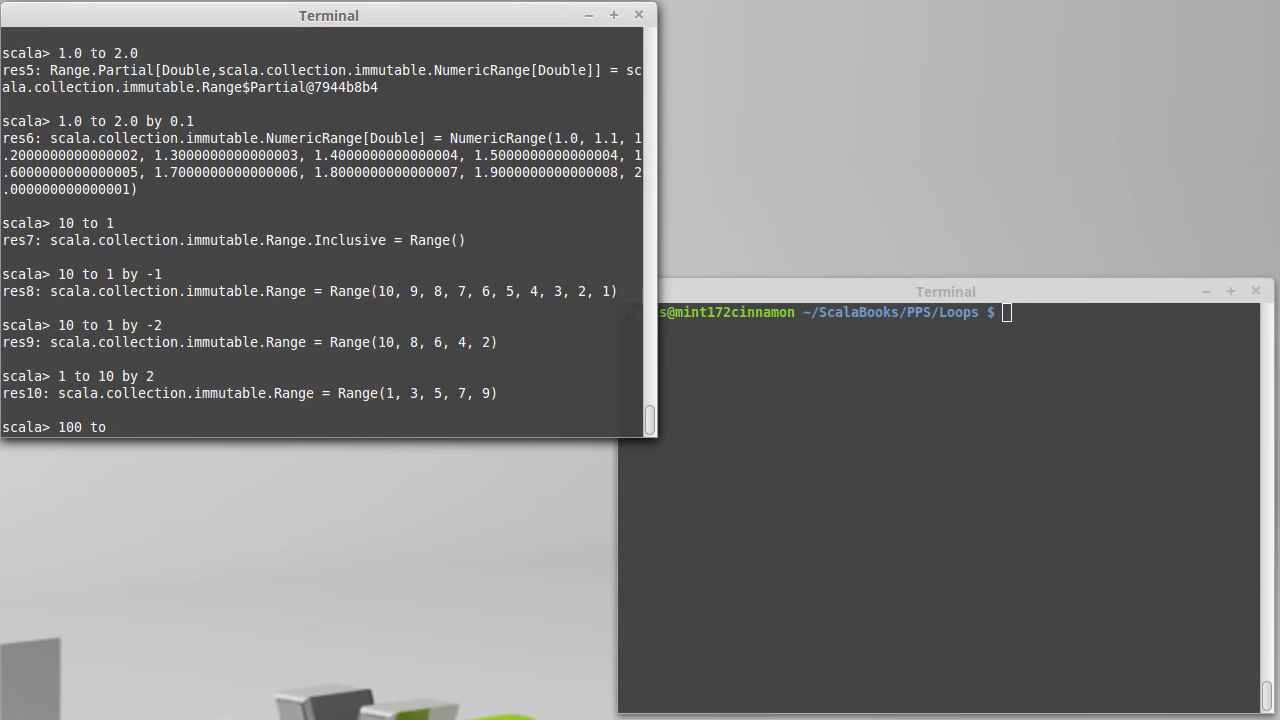
{"action": "type", "text": "1 by -7"}
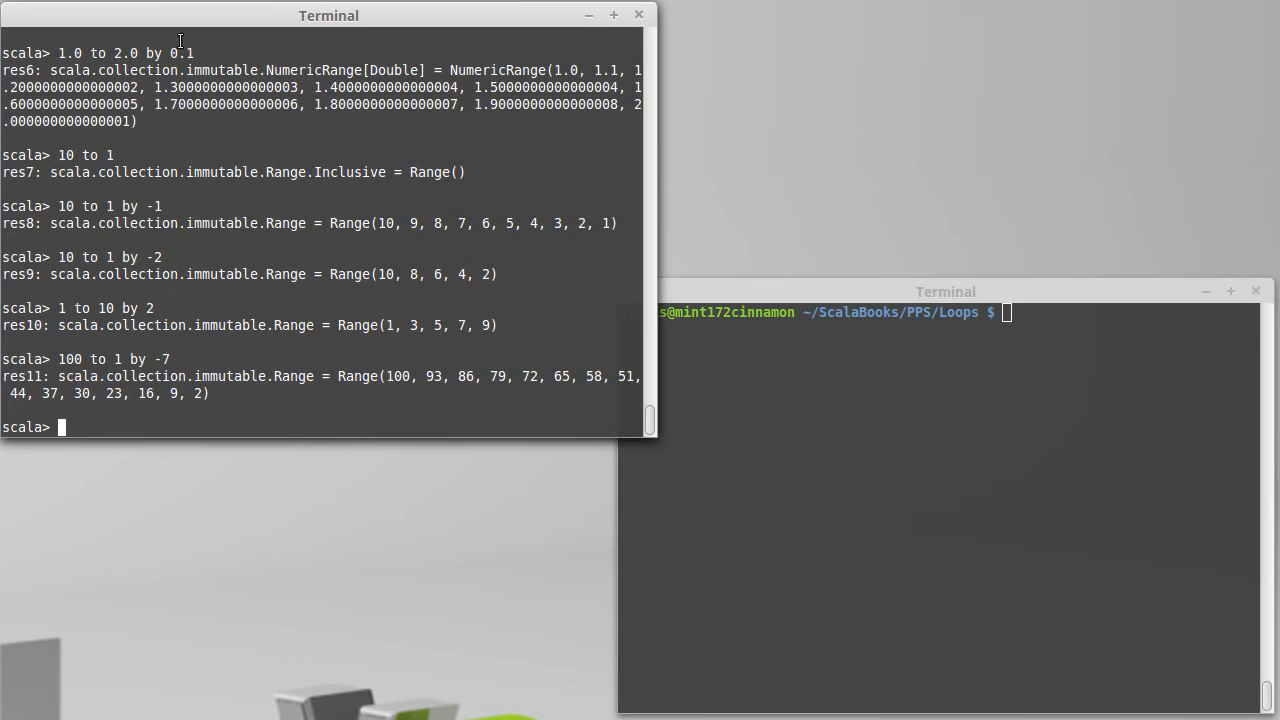
{"action": "double_click", "coordinate": [180, 53]}
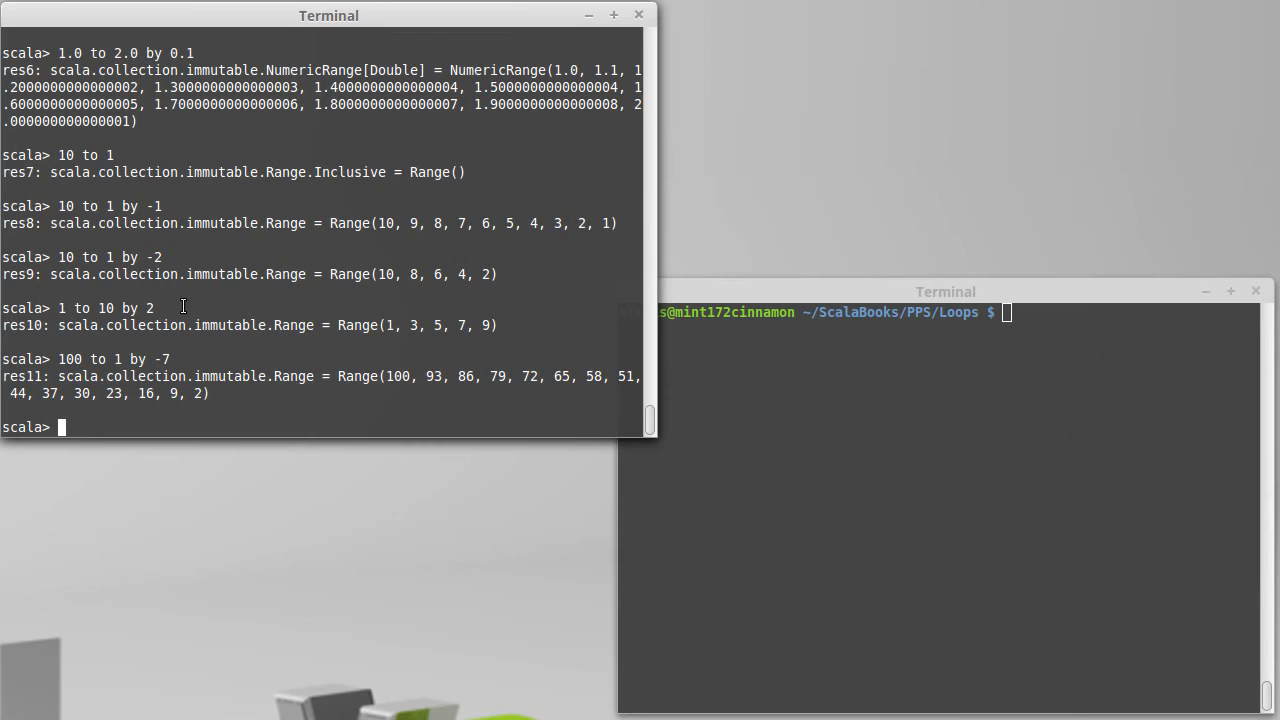
Step: Quit the REPL and rename the pasted evalPoly copy in forLoops.scala to evalPolyStep
{"action": "type", "text": ":q"}
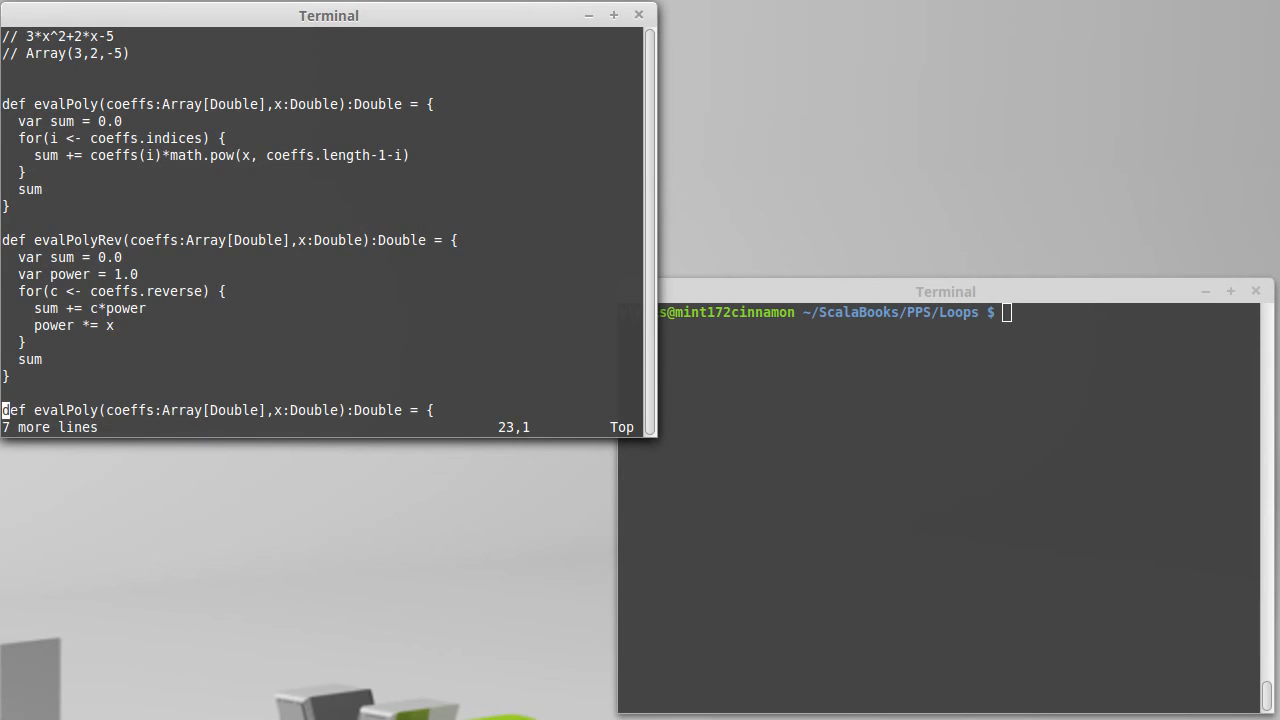
{"action": "scroll", "scroll_direction": "down", "scroll_amount": 3}
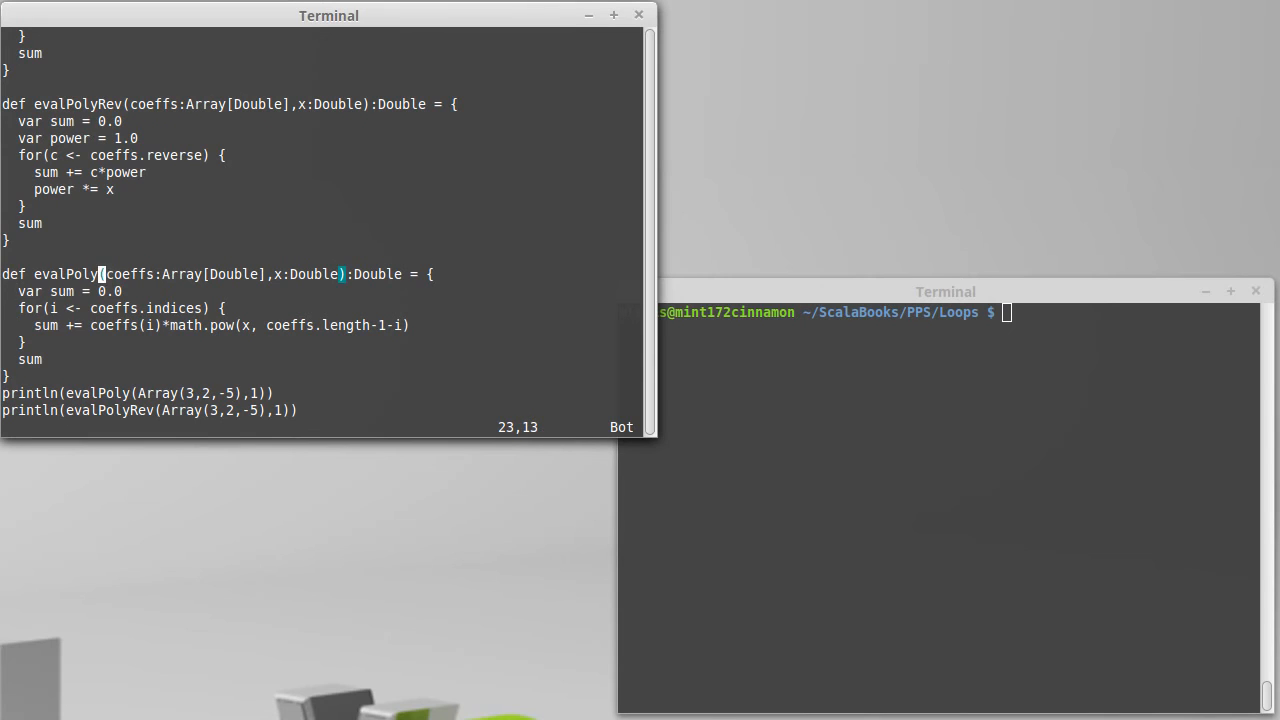
{"action": "type", "text": "Step"}
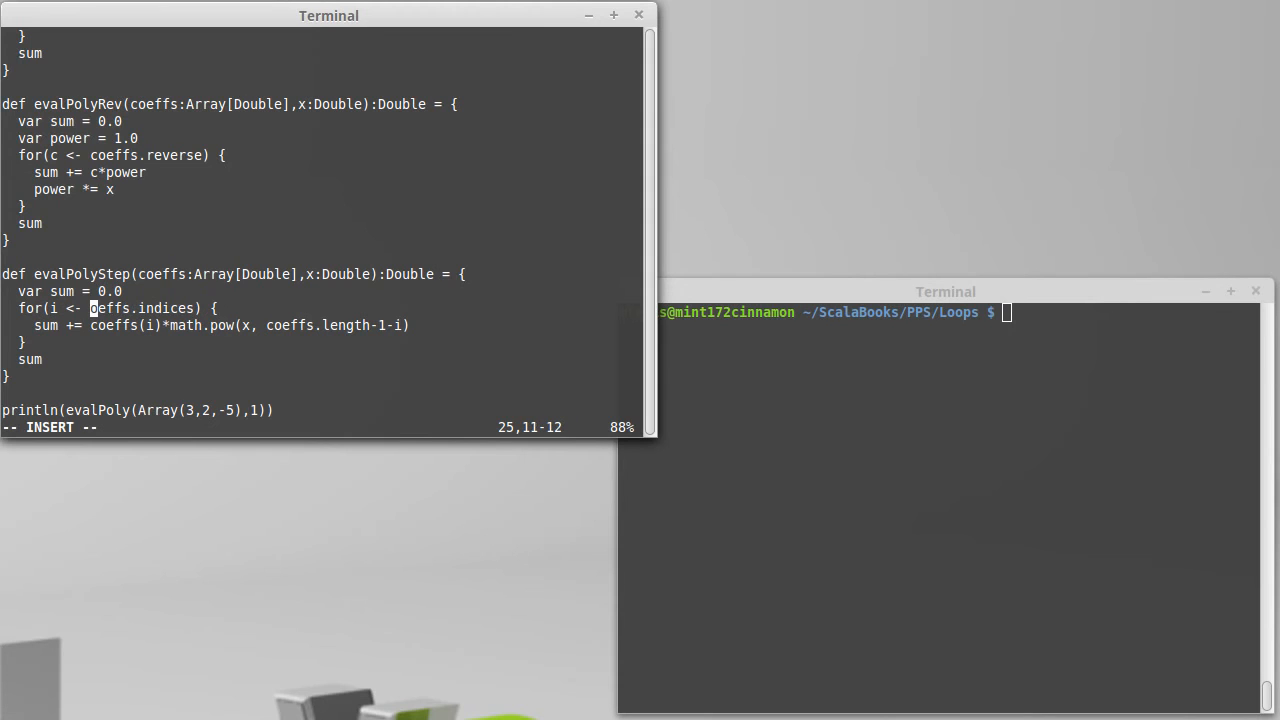
Step: Loop evalPolyStep over coeffs.length-1 to 0 by -1 with a power variable, and save
{"action": "type", "text": "ssss"}
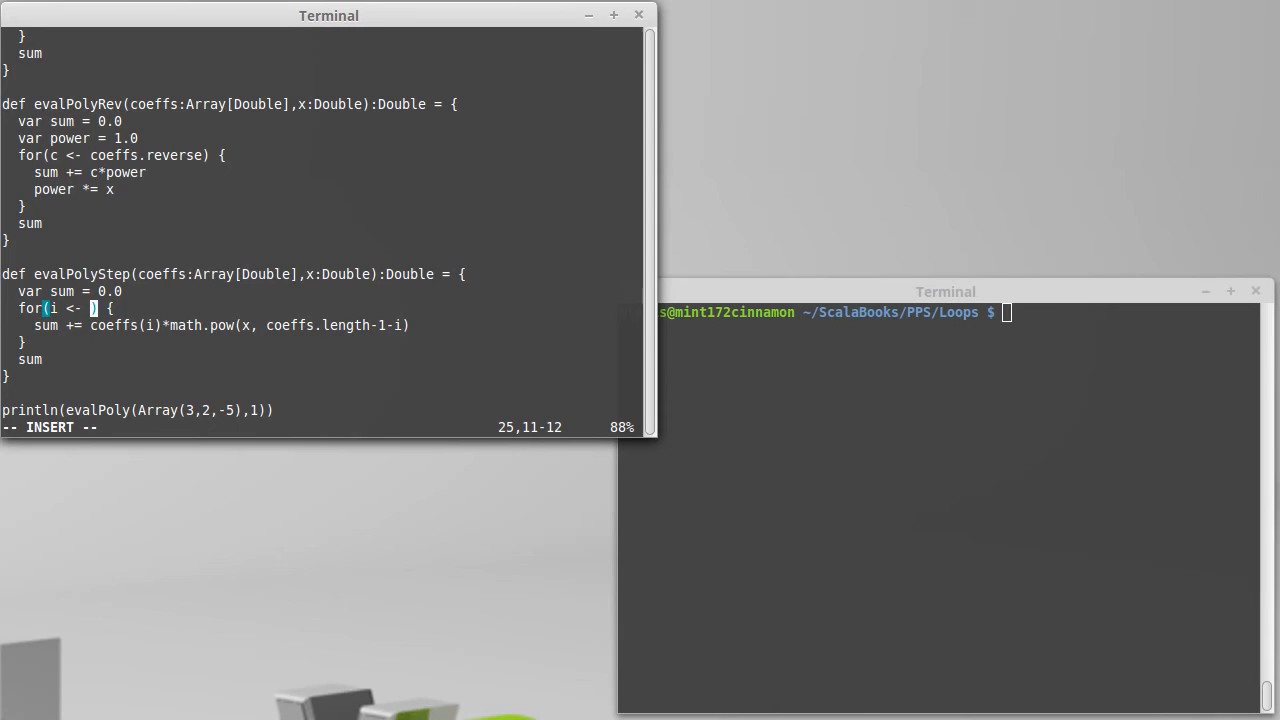
{"action": "type", "text": "coeffs.length-1"}
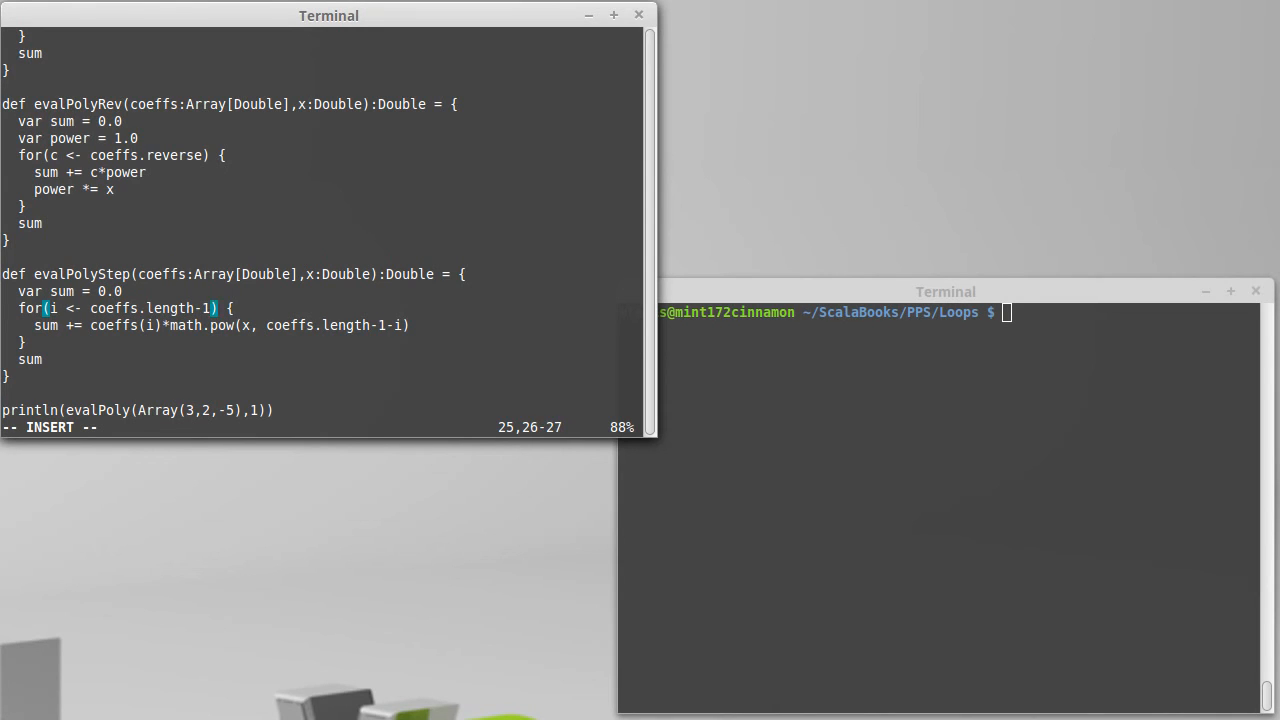
{"action": "type", "text": "to"}
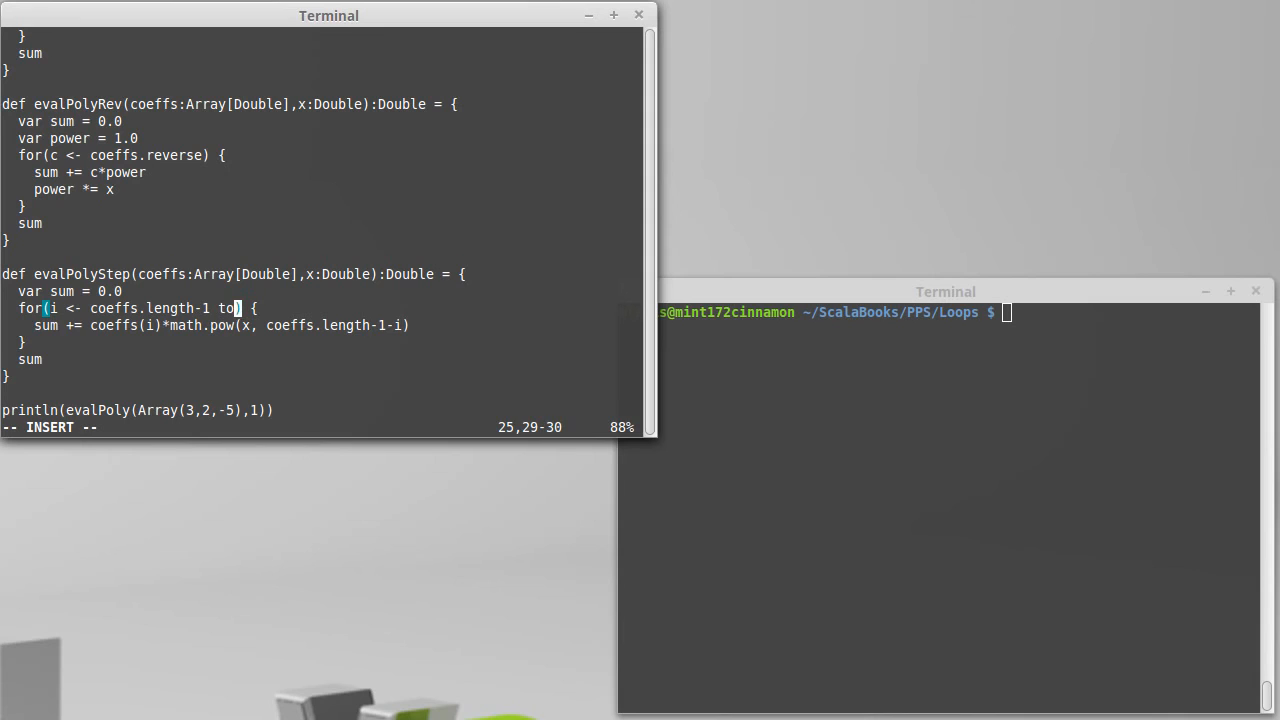
{"action": "type", "text": "0"}
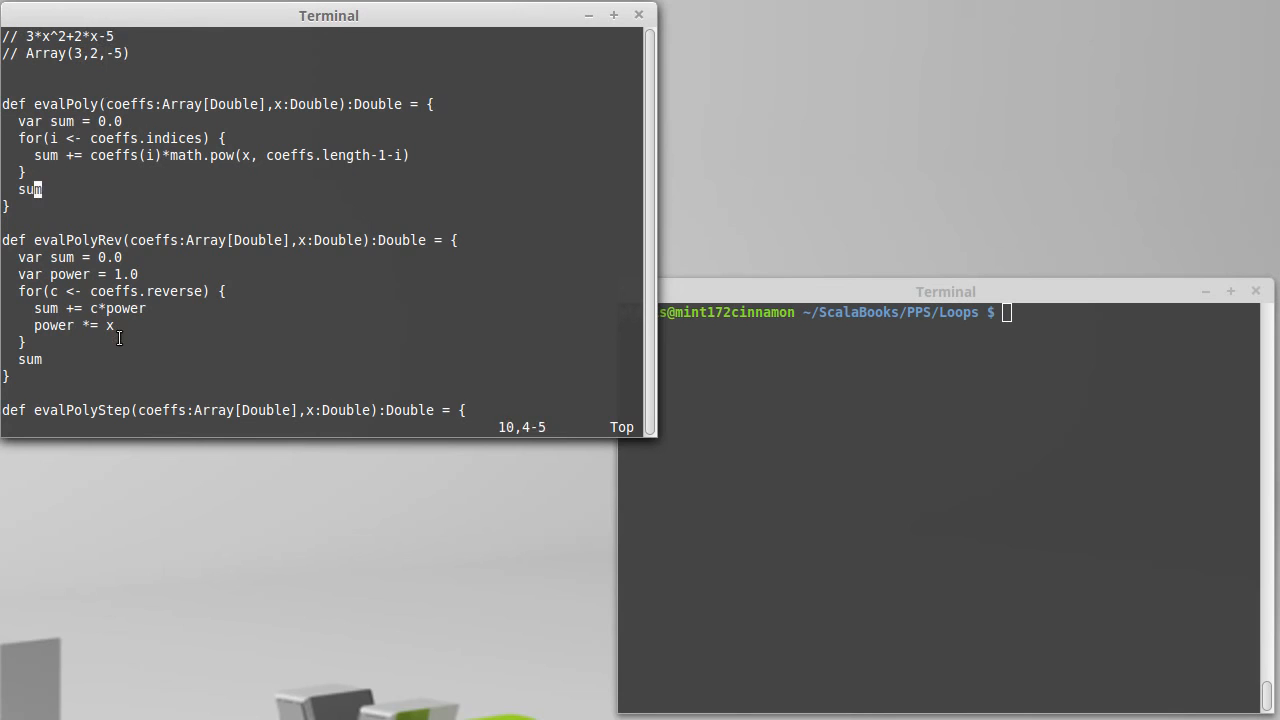
{"action": "scroll", "scroll_direction": "down", "scroll_amount": 3}
{"action": "type", "text": "sum += coeffs(i)*"}
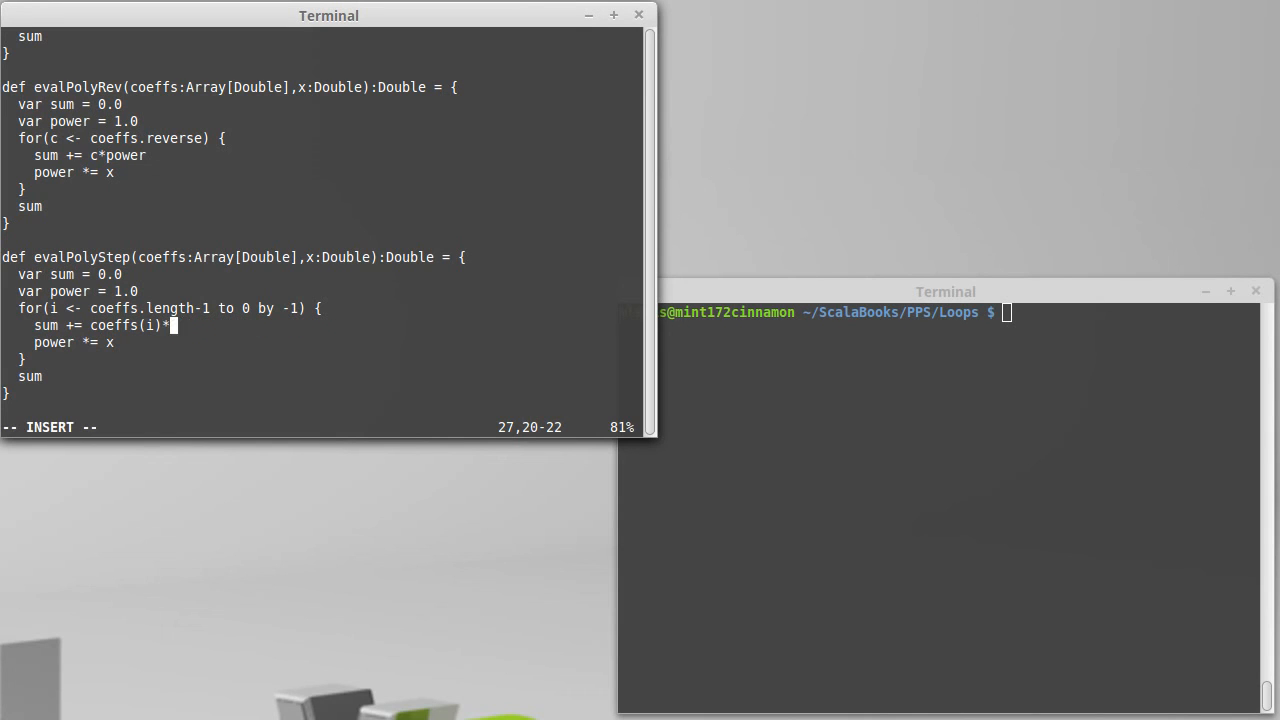
{"action": "type", "text": "power"}
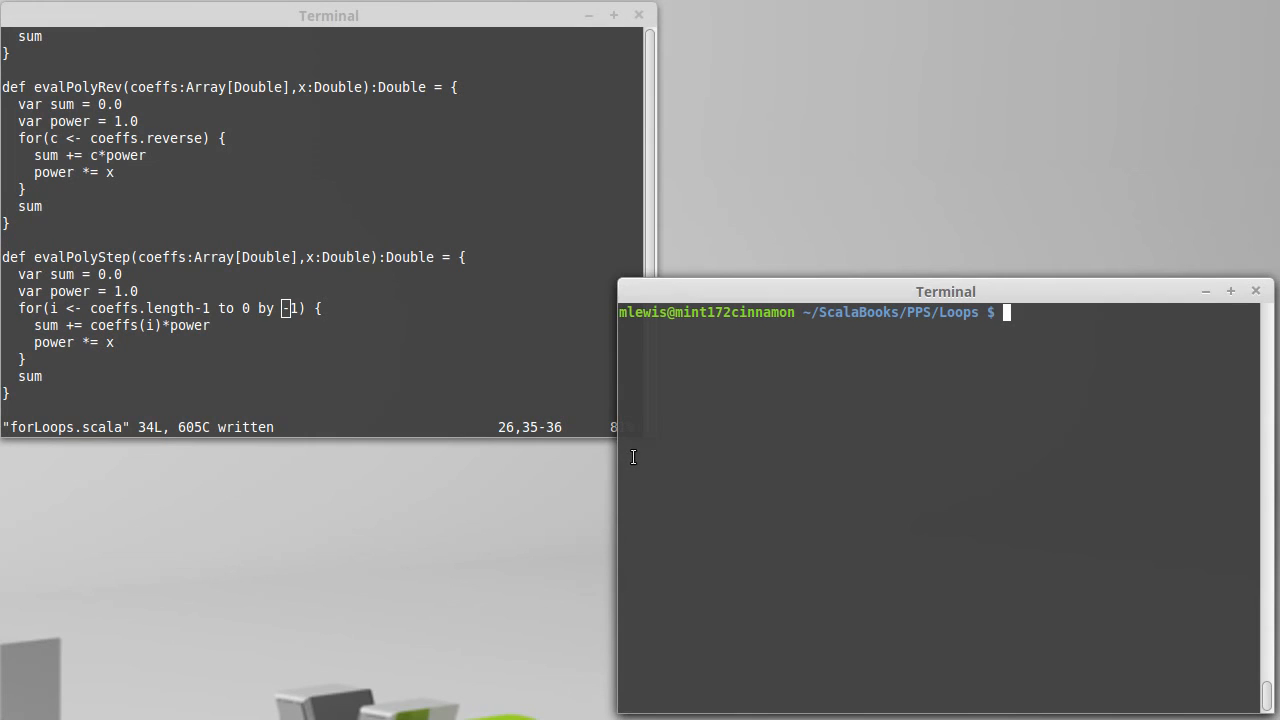
Step: Run scala forLoops.scala again to print all three 0.0 results
{"action": "type", "text": "scala forLoops.scala"}
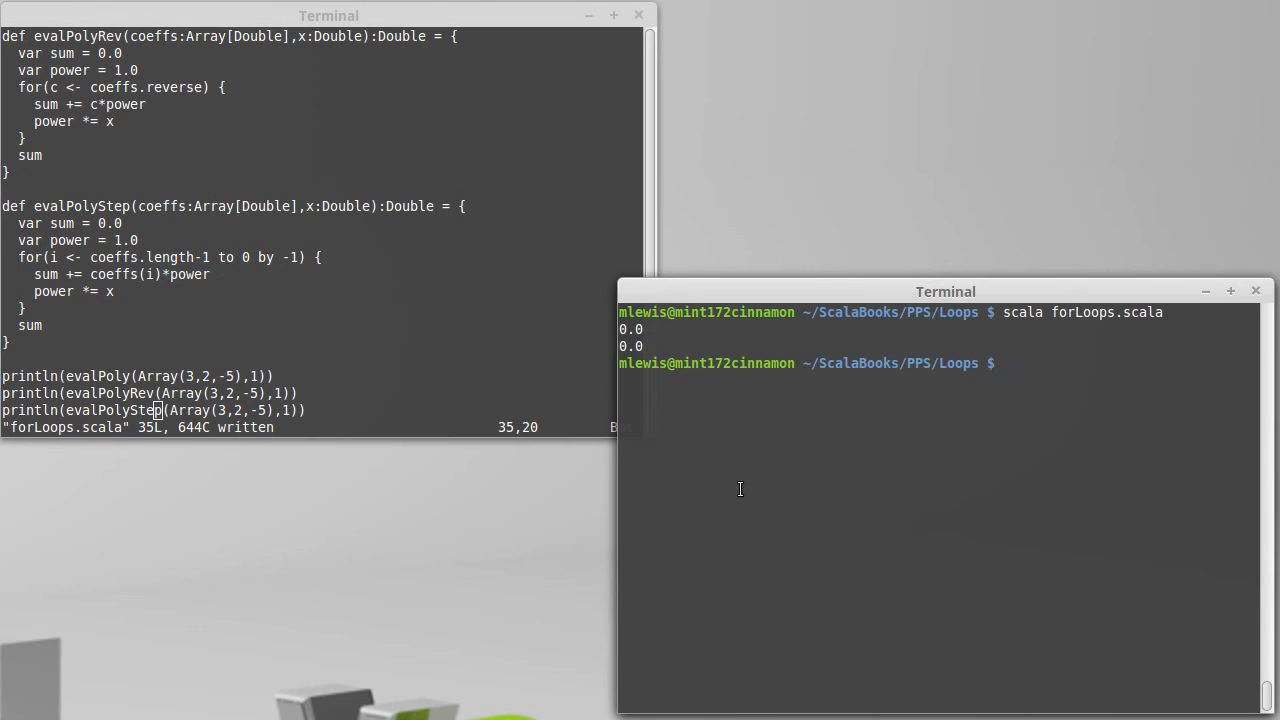
{"action": "key", "text": "Return"}
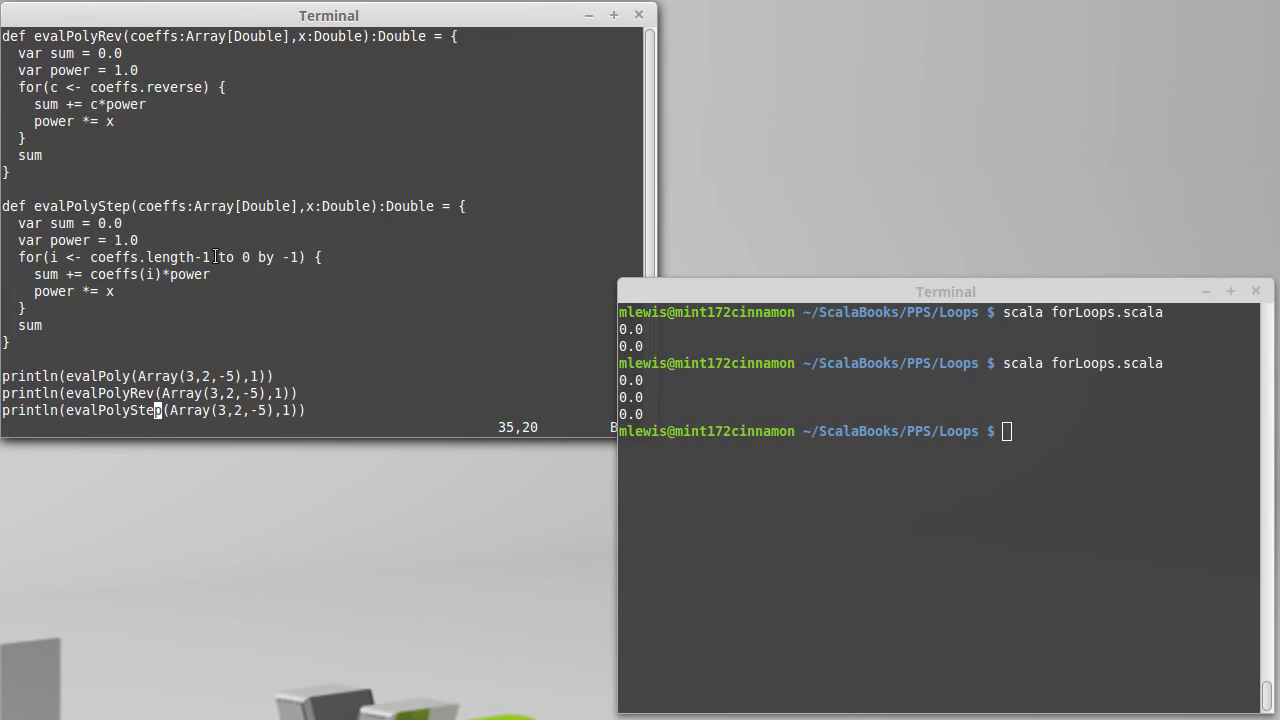
{"action": "mouse_move", "coordinate": [235, 274]}
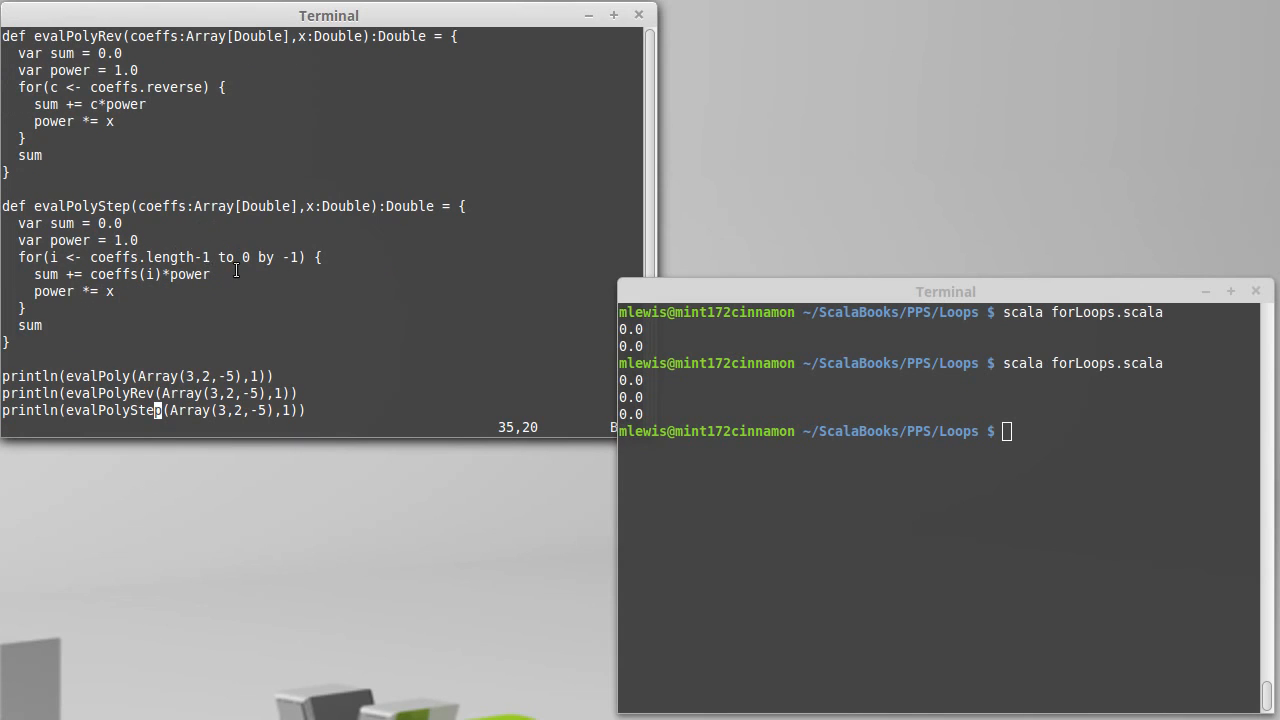